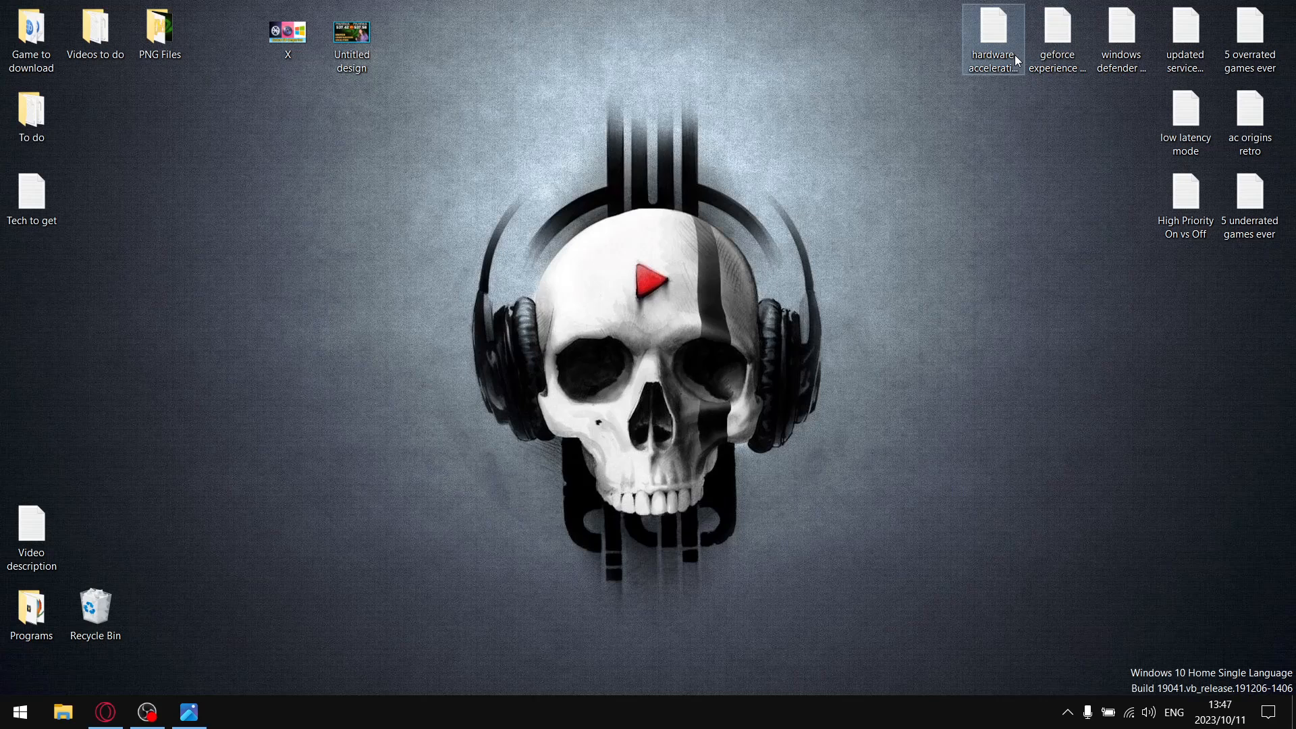
- View the 'Untitled design' 537.42 vs 537.58 comparison thumbnail, then bring up the comparison video
{"action": "double_click", "coordinate": [350, 31]}
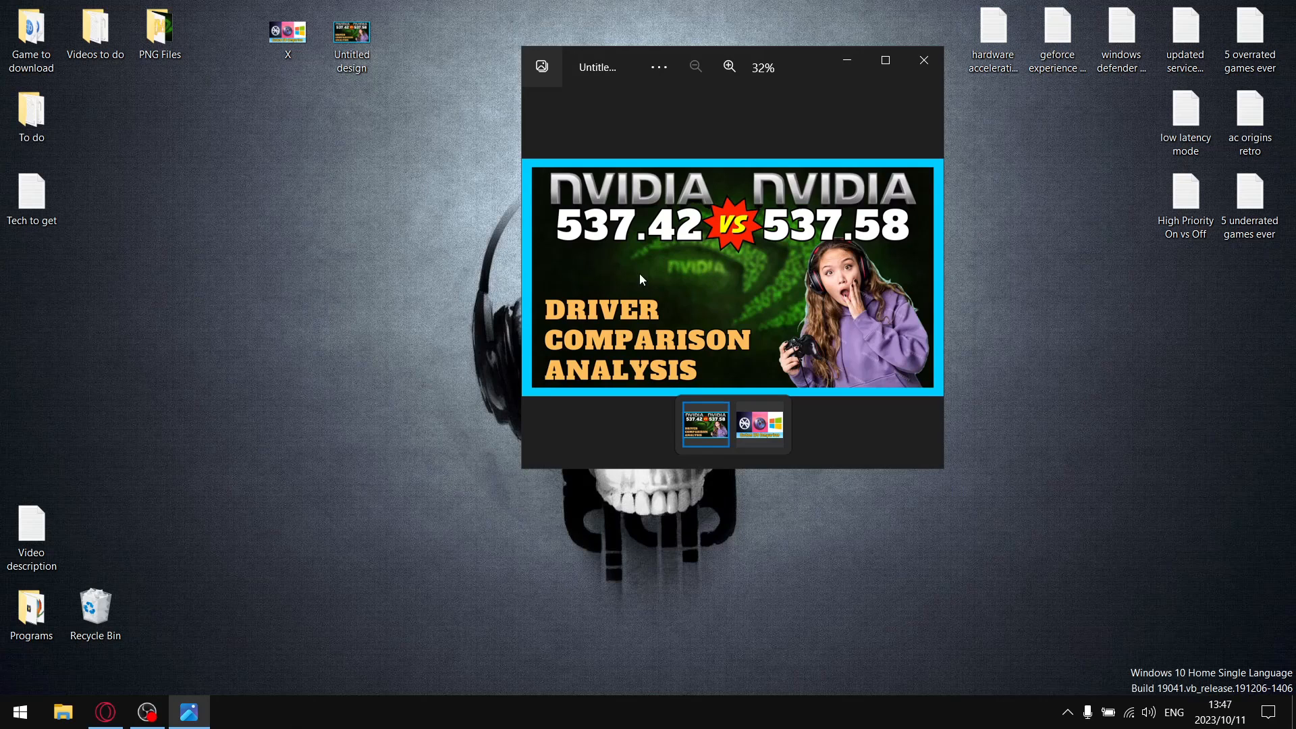
{"action": "mouse_move", "coordinate": [634, 240]}
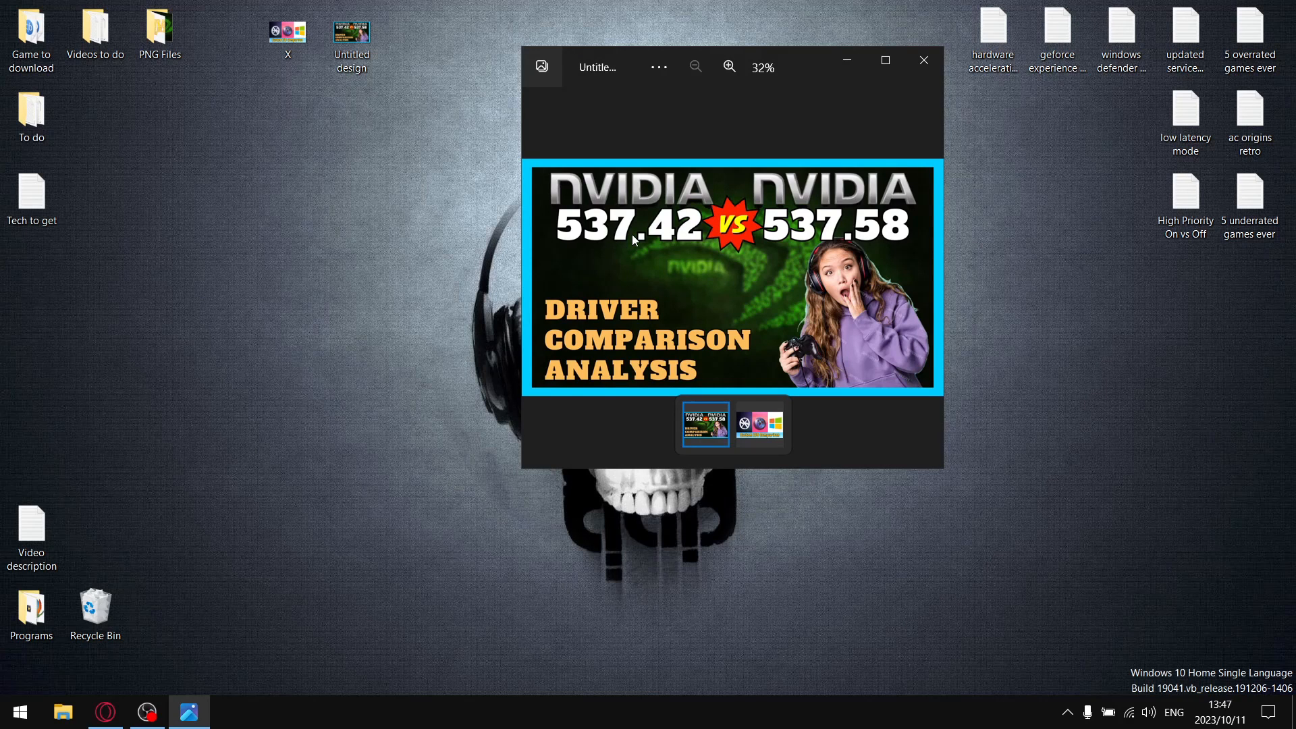
{"action": "left_click", "coordinate": [923, 59]}
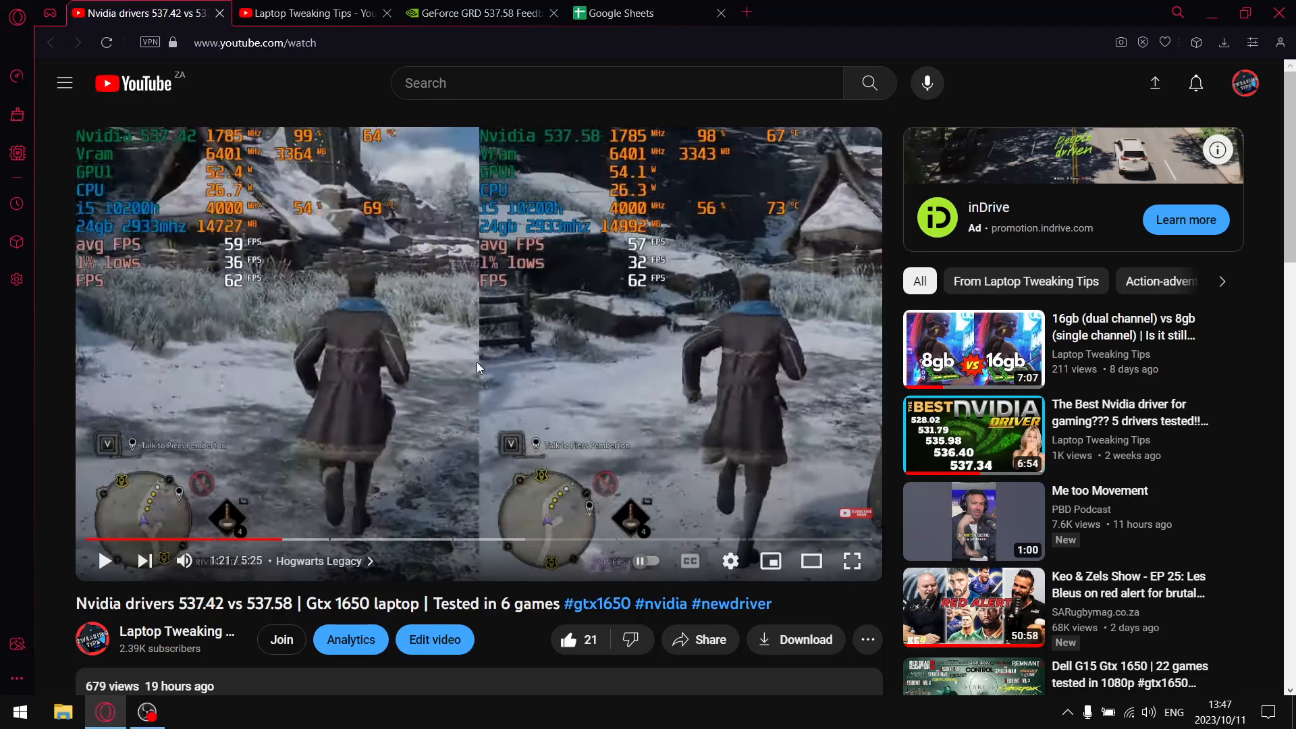
{"action": "mouse_move", "coordinate": [581, 390]}
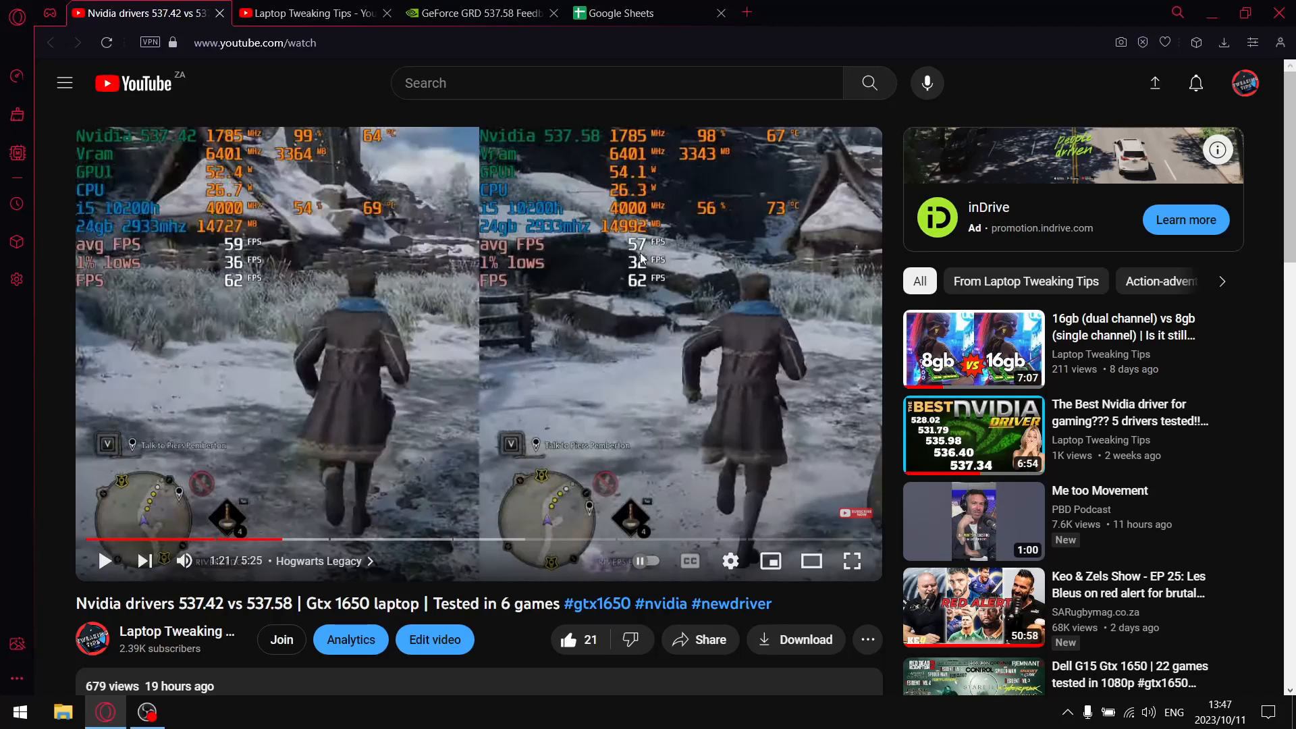
{"action": "mouse_move", "coordinate": [629, 276]}
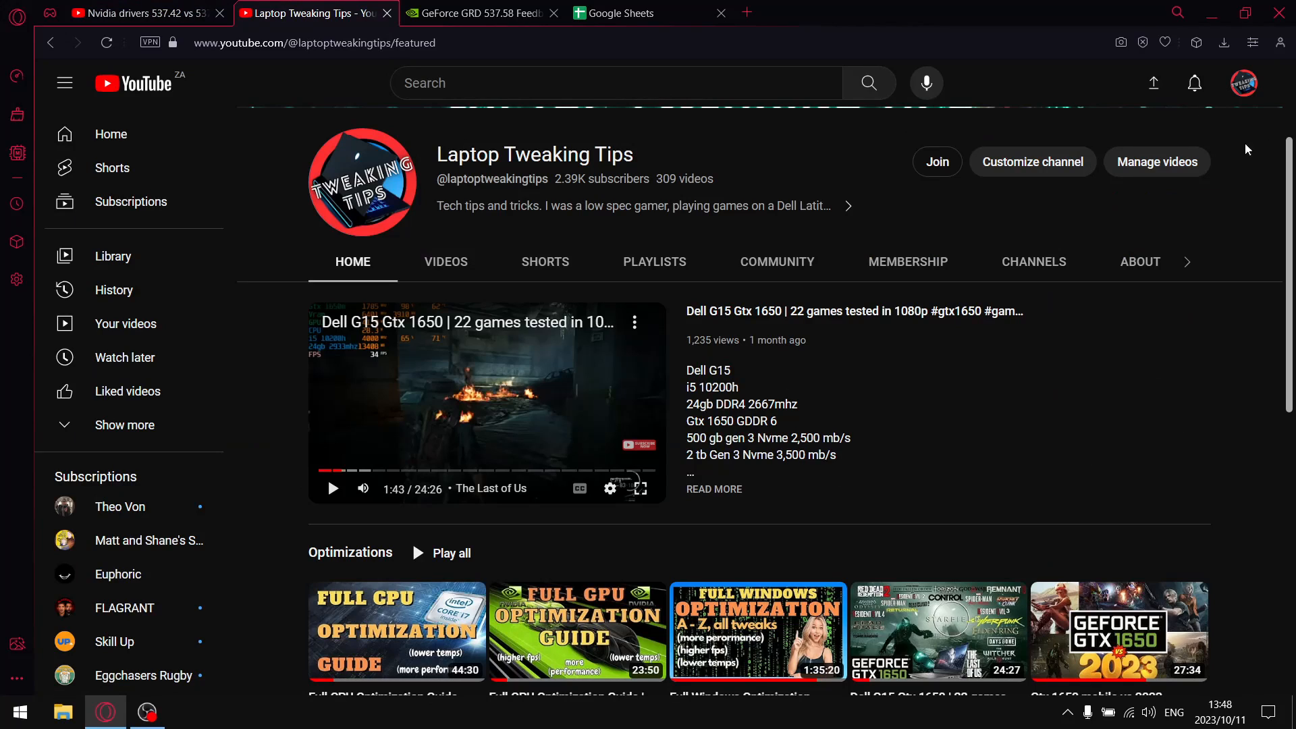
{"action": "mouse_move", "coordinate": [1240, 165]}
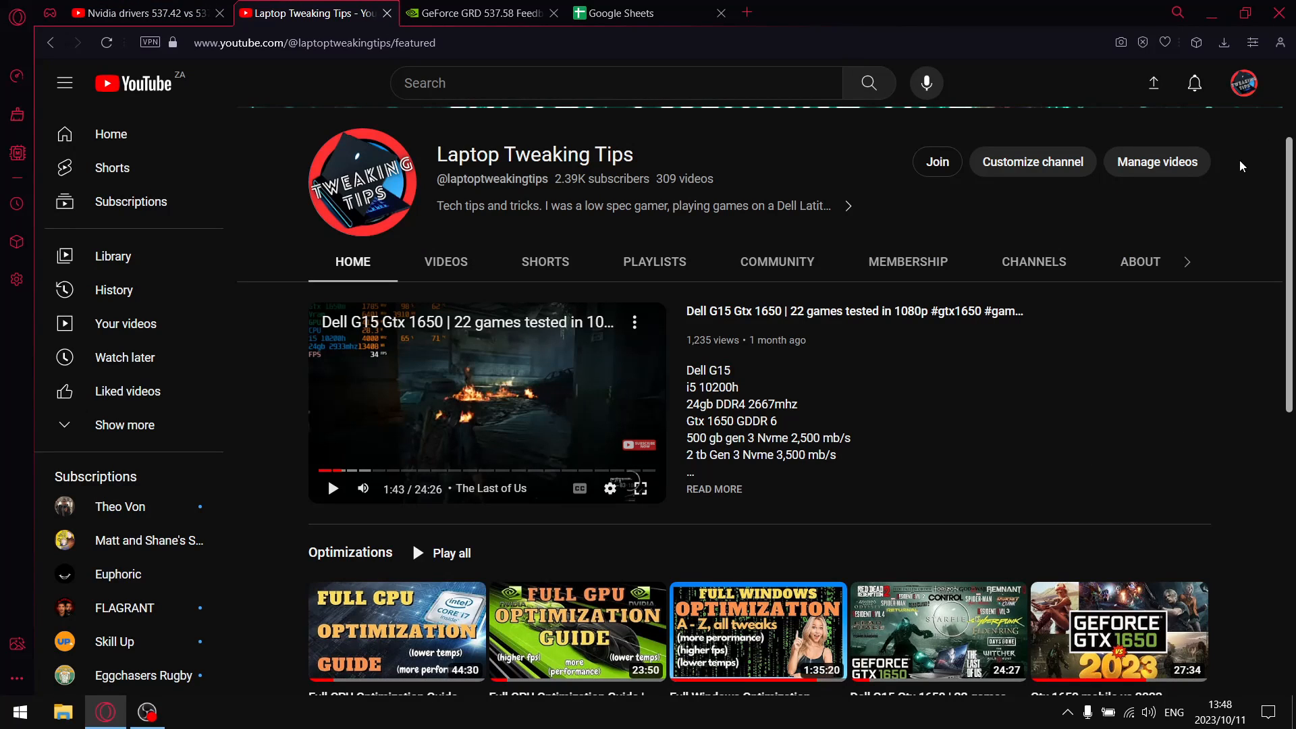
{"action": "mouse_move", "coordinate": [1141, 229]}
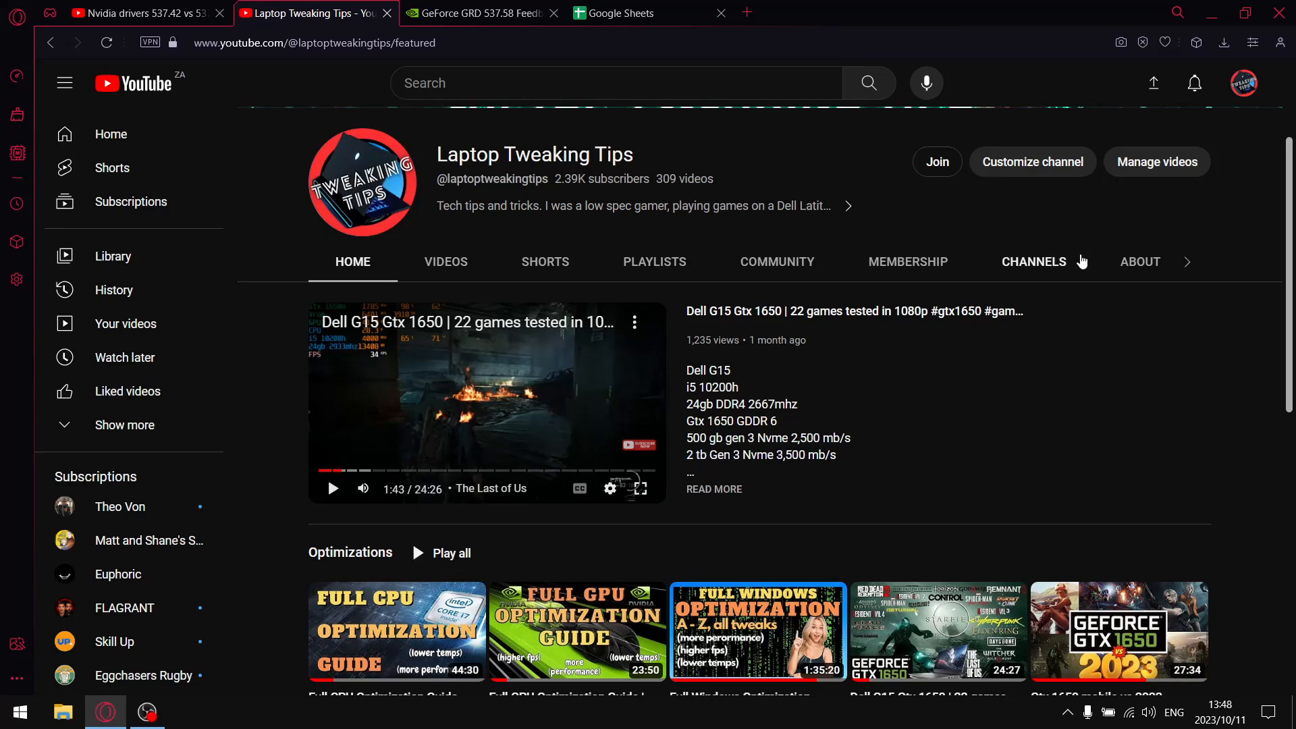
{"action": "mouse_move", "coordinate": [988, 254]}
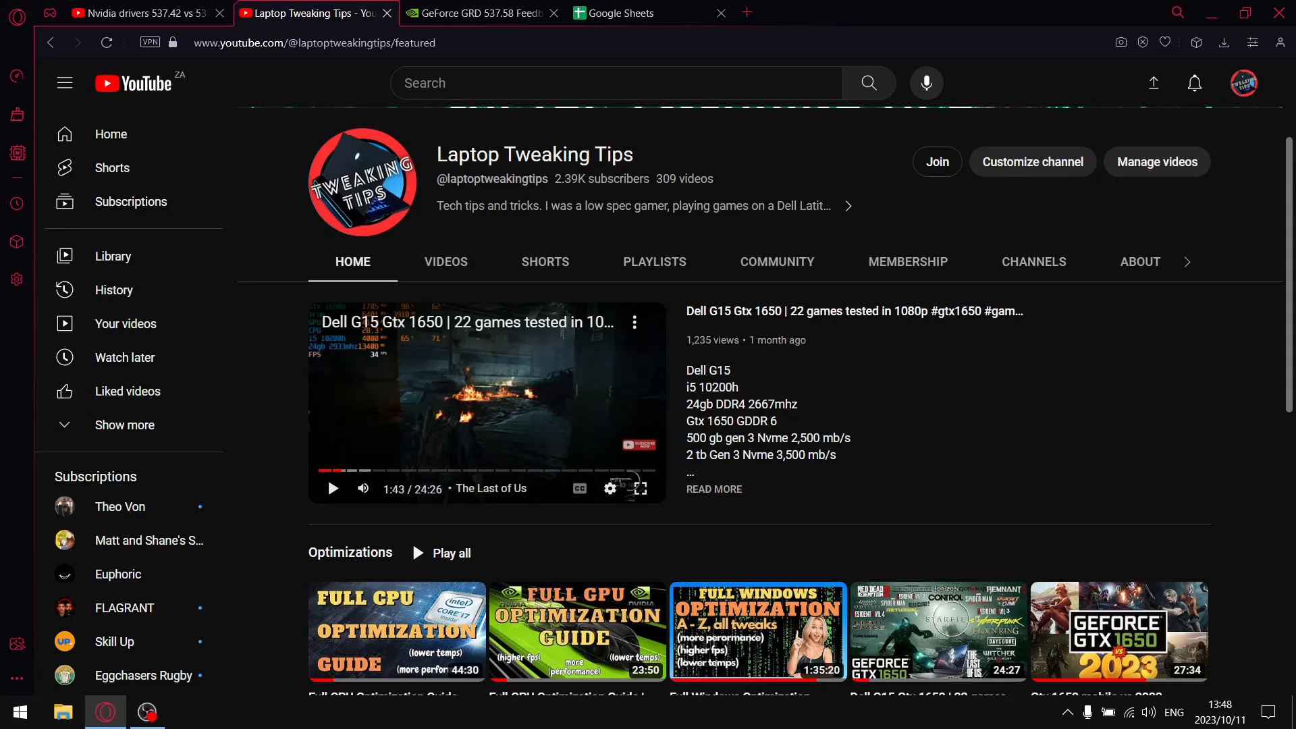
{"action": "mouse_move", "coordinate": [1221, 222]}
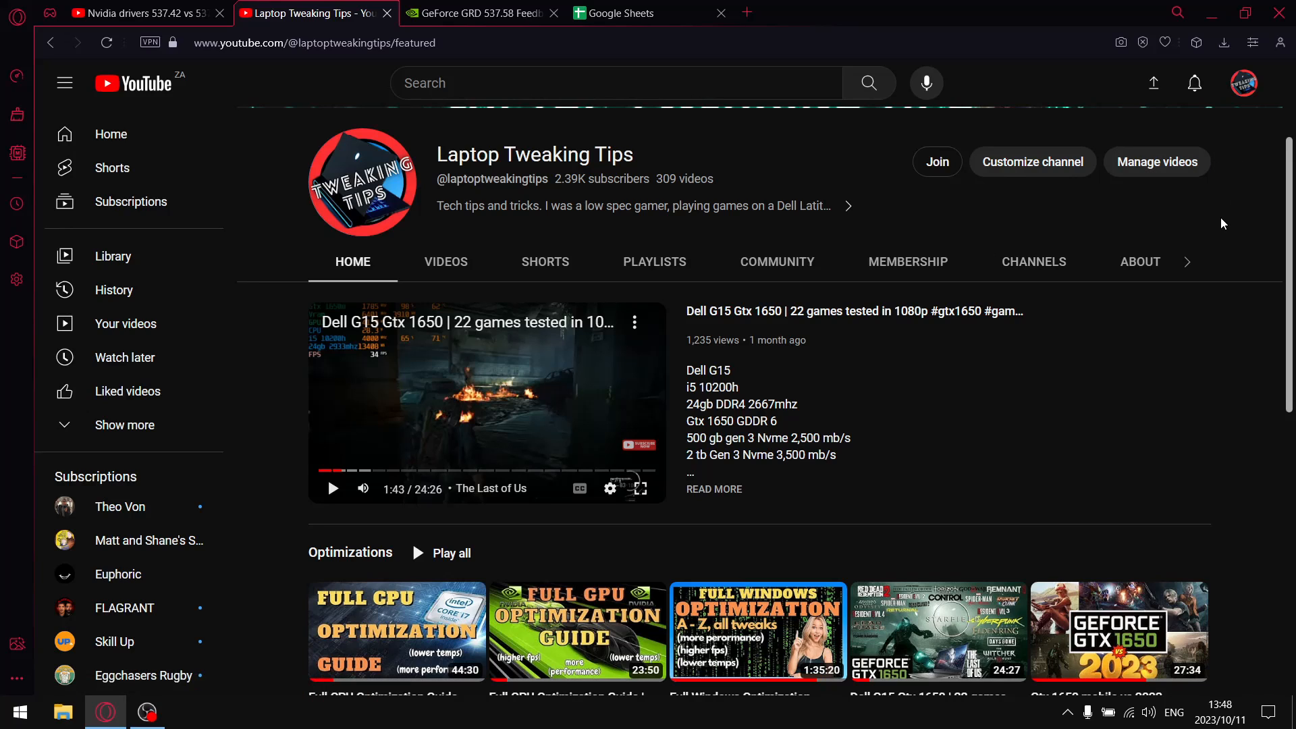
- Scroll the channel home page down to the Optimizations and Performance Optimizations playlist rows
{"action": "scroll", "scroll_direction": "down", "scroll_amount": 3}
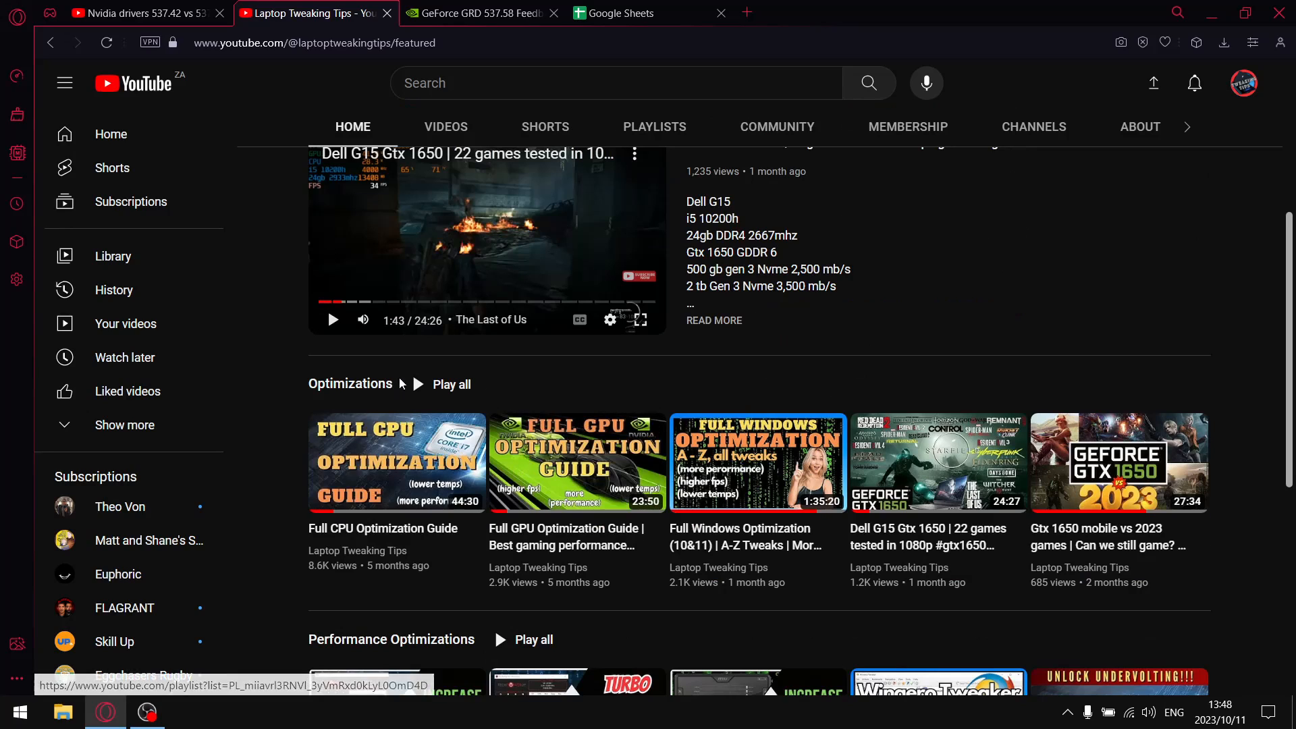
{"action": "mouse_move", "coordinate": [397, 461]}
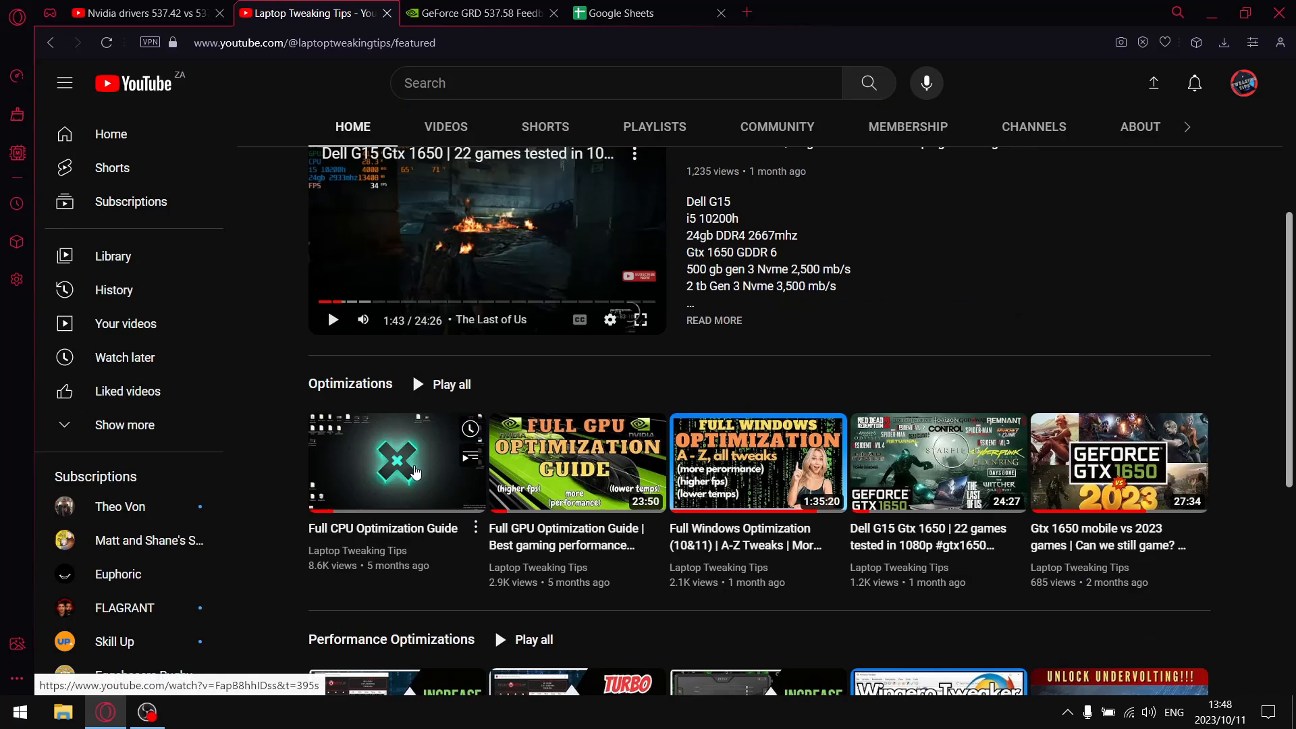
{"action": "scroll", "scroll_direction": "down", "scroll_amount": 3}
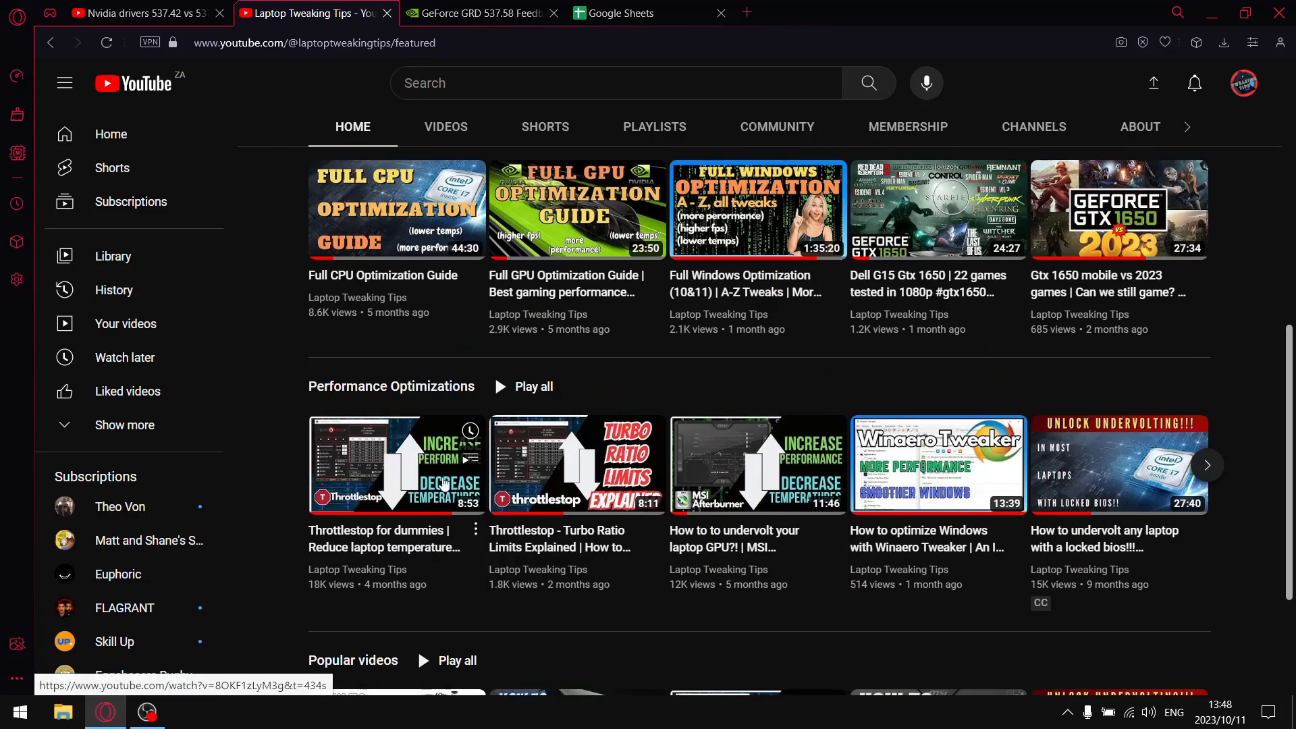
{"action": "mouse_move", "coordinate": [576, 464]}
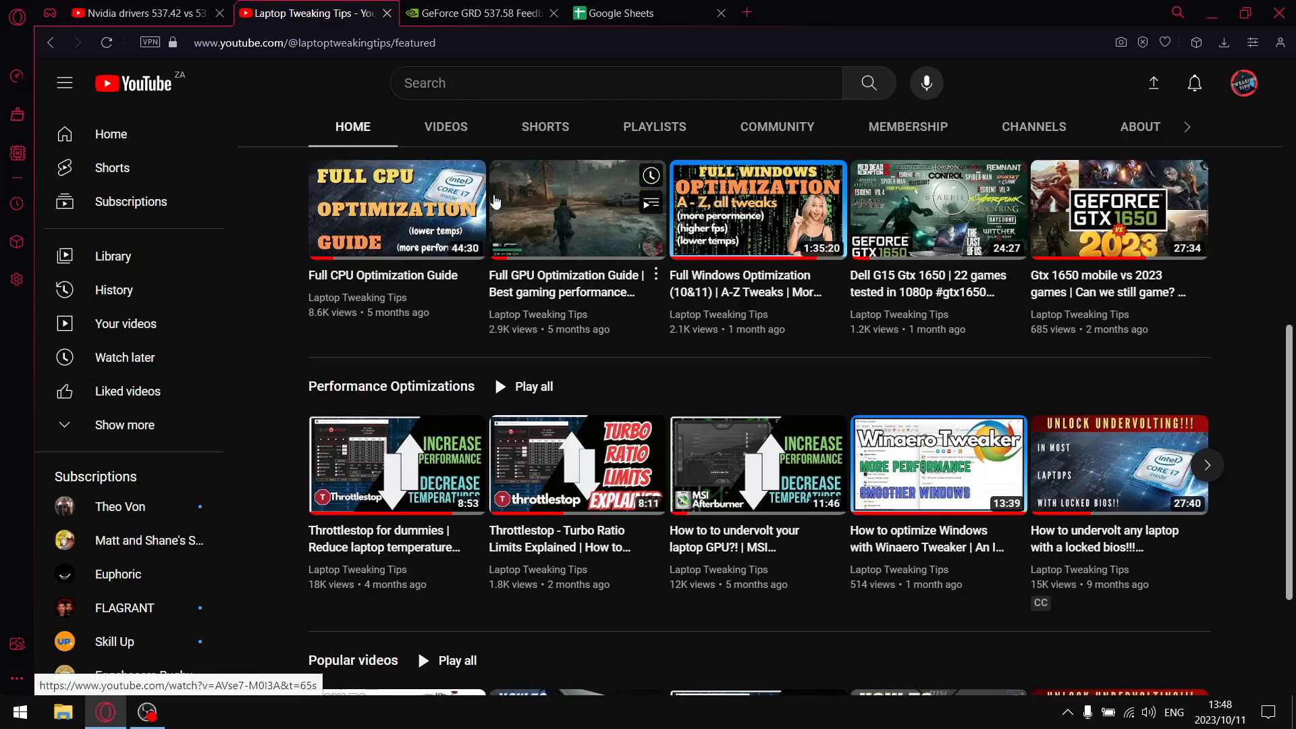
- Read the GeForce 537.58 feedback thread's release notes, open issues and first user reply
{"action": "left_click", "coordinate": [475, 14]}
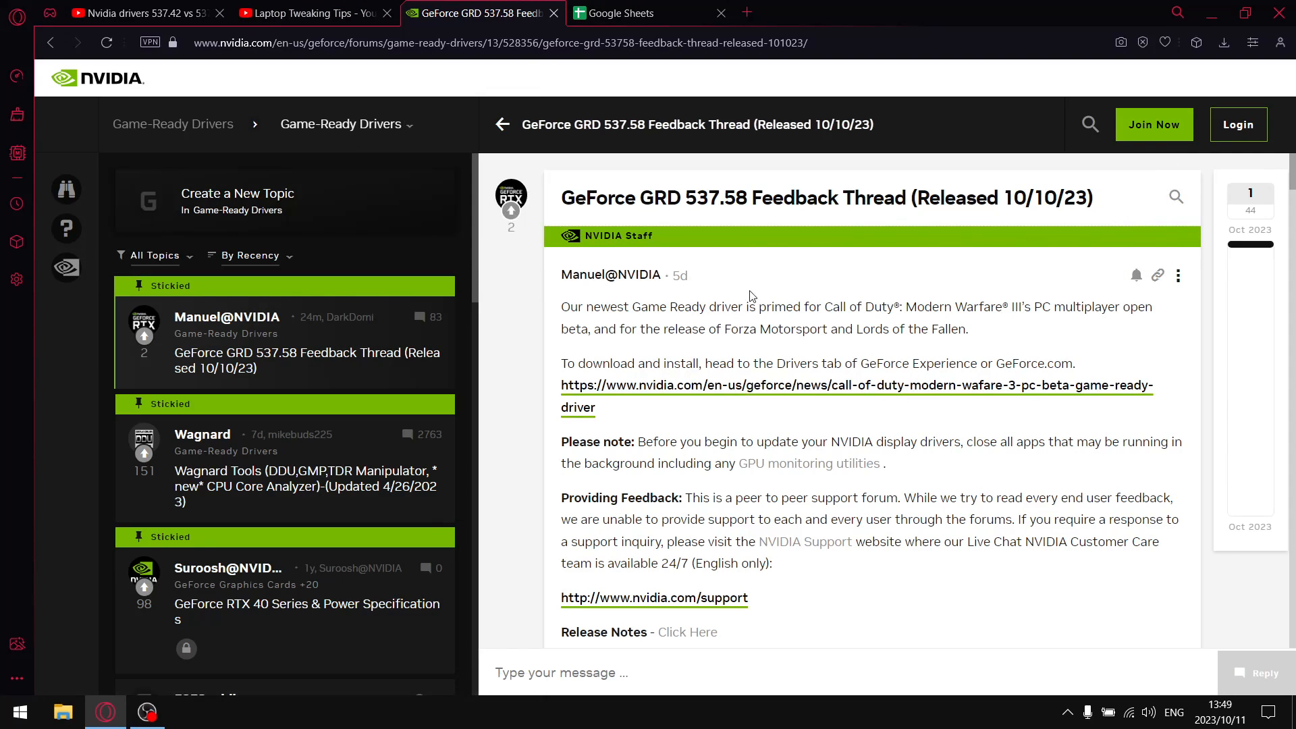
{"action": "scroll", "scroll_direction": "down", "scroll_amount": 3}
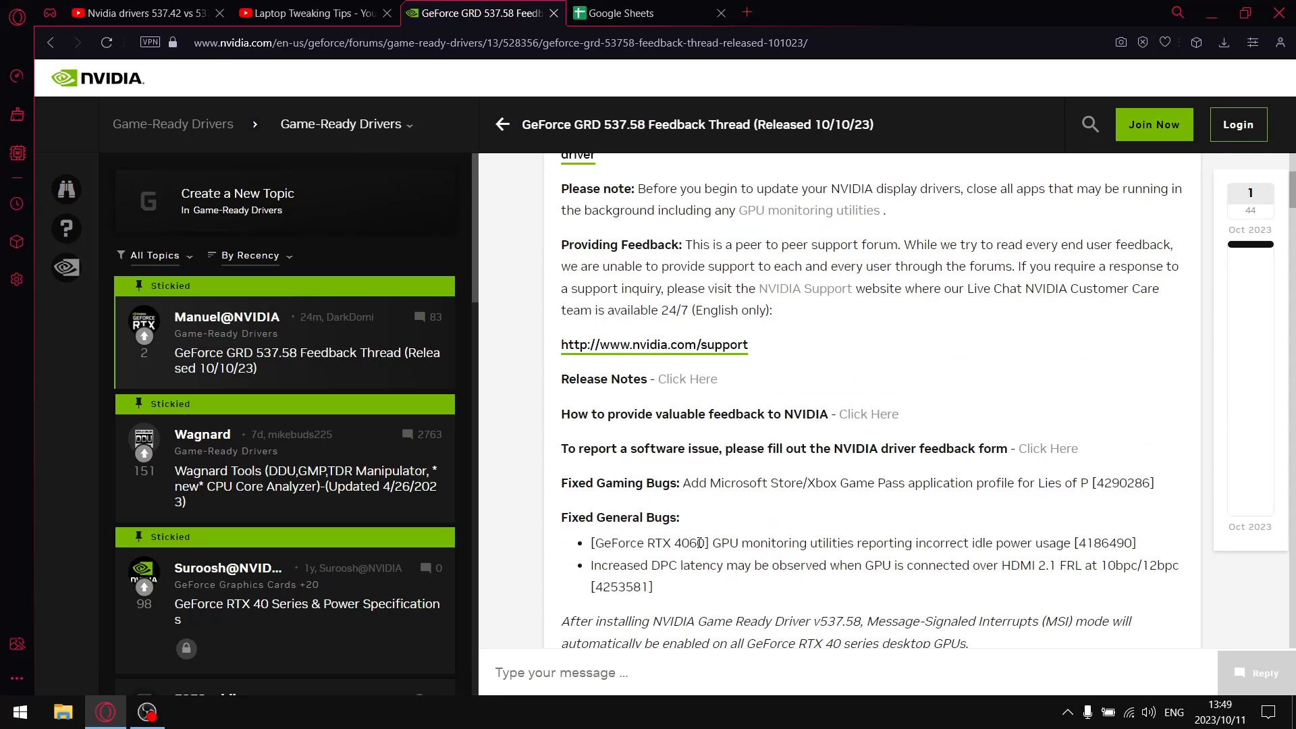
{"action": "mouse_move", "coordinate": [742, 585]}
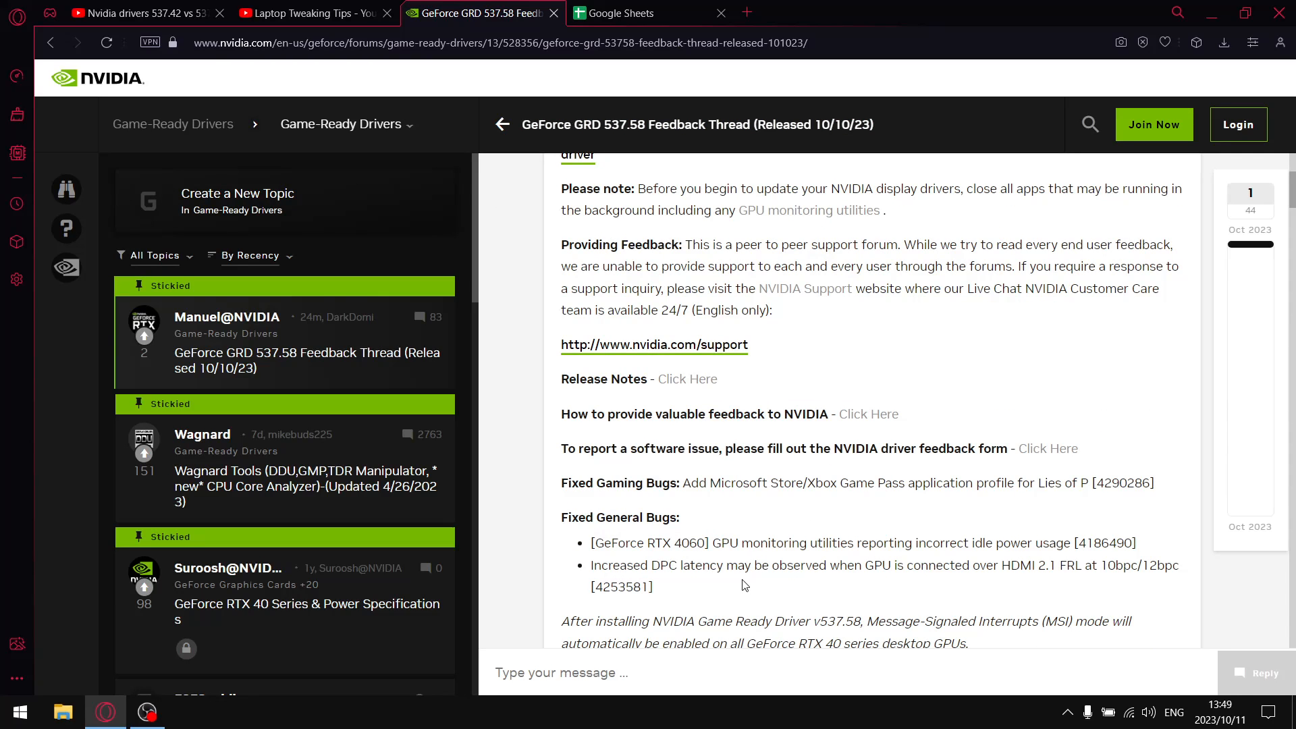
{"action": "mouse_move", "coordinate": [881, 582]}
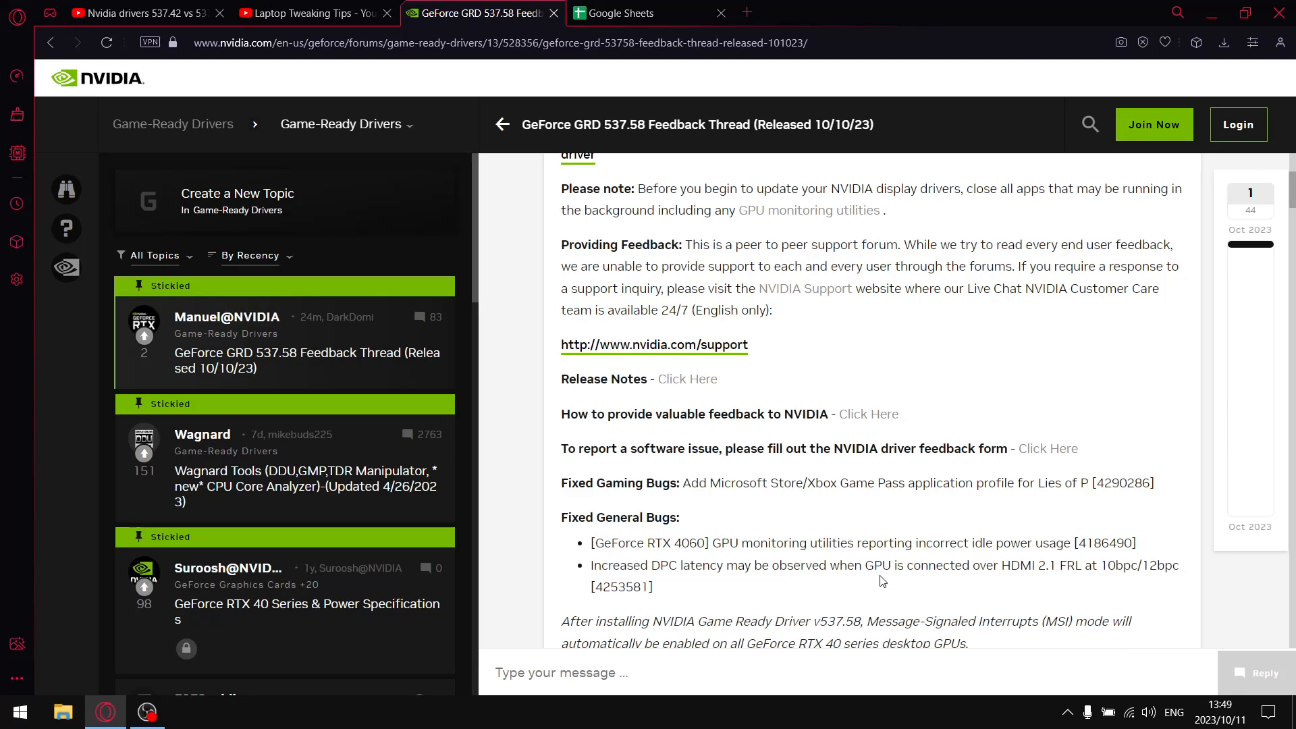
{"action": "mouse_move", "coordinate": [870, 530]}
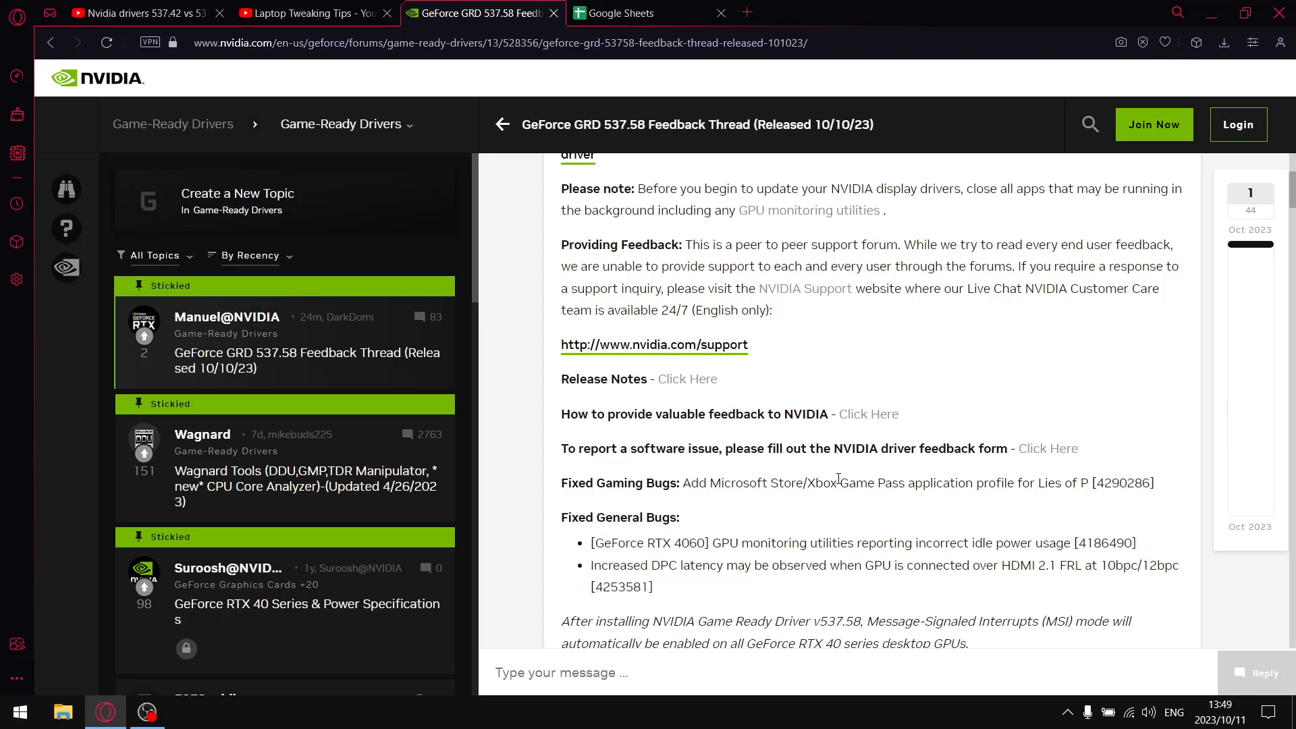
{"action": "scroll", "scroll_direction": "down", "scroll_amount": 3}
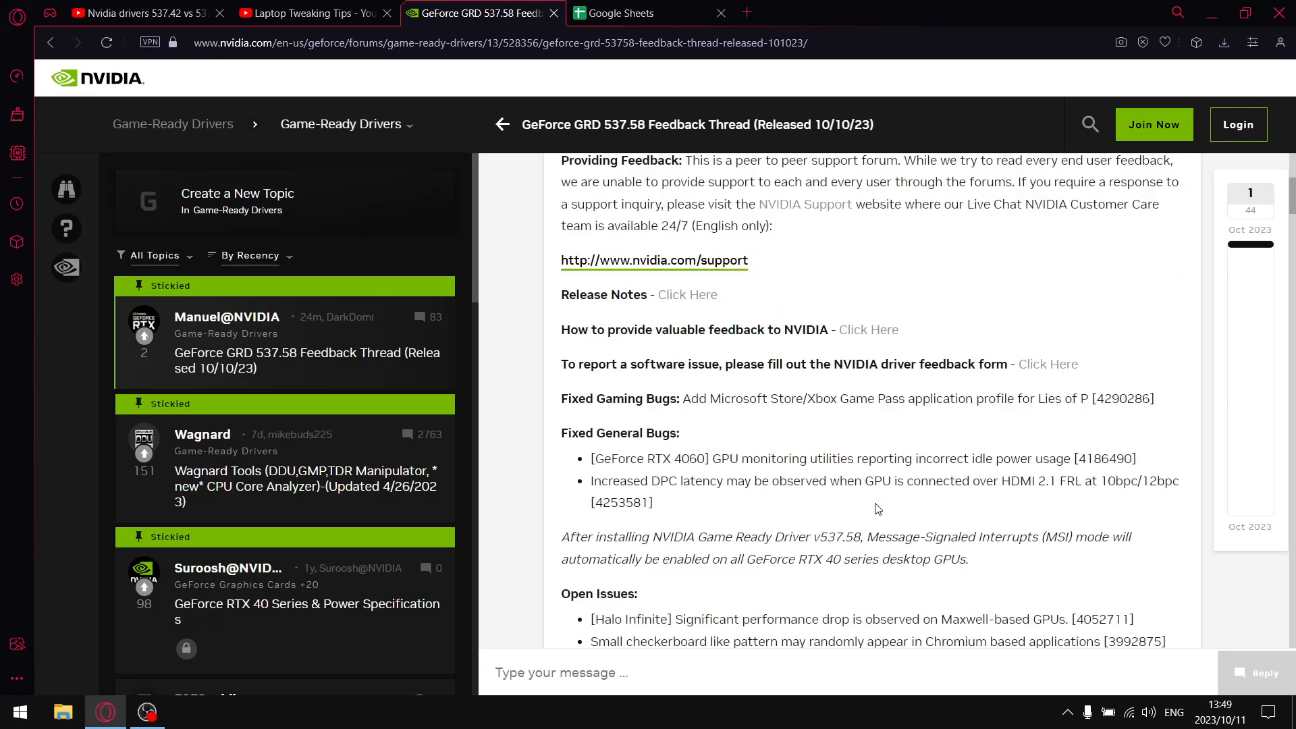
{"action": "scroll", "scroll_direction": "down", "scroll_amount": 3}
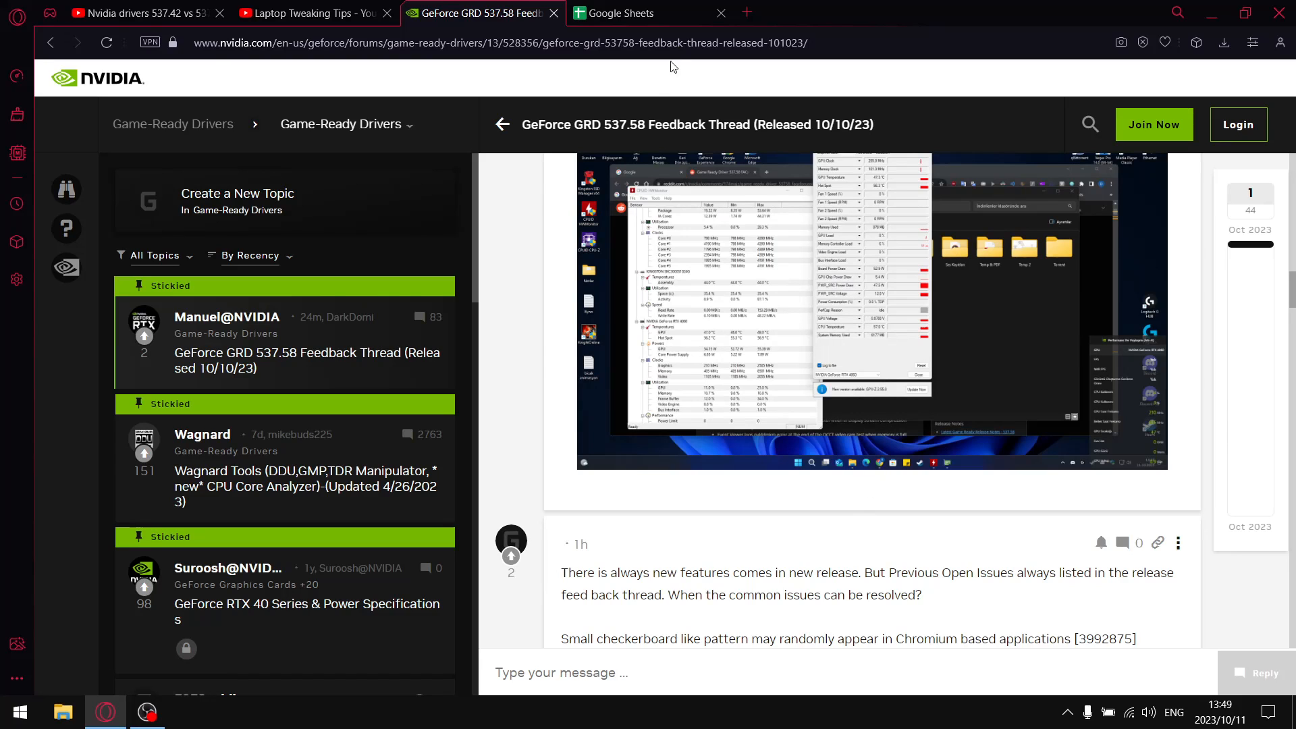
{"action": "left_click", "coordinate": [636, 14]}
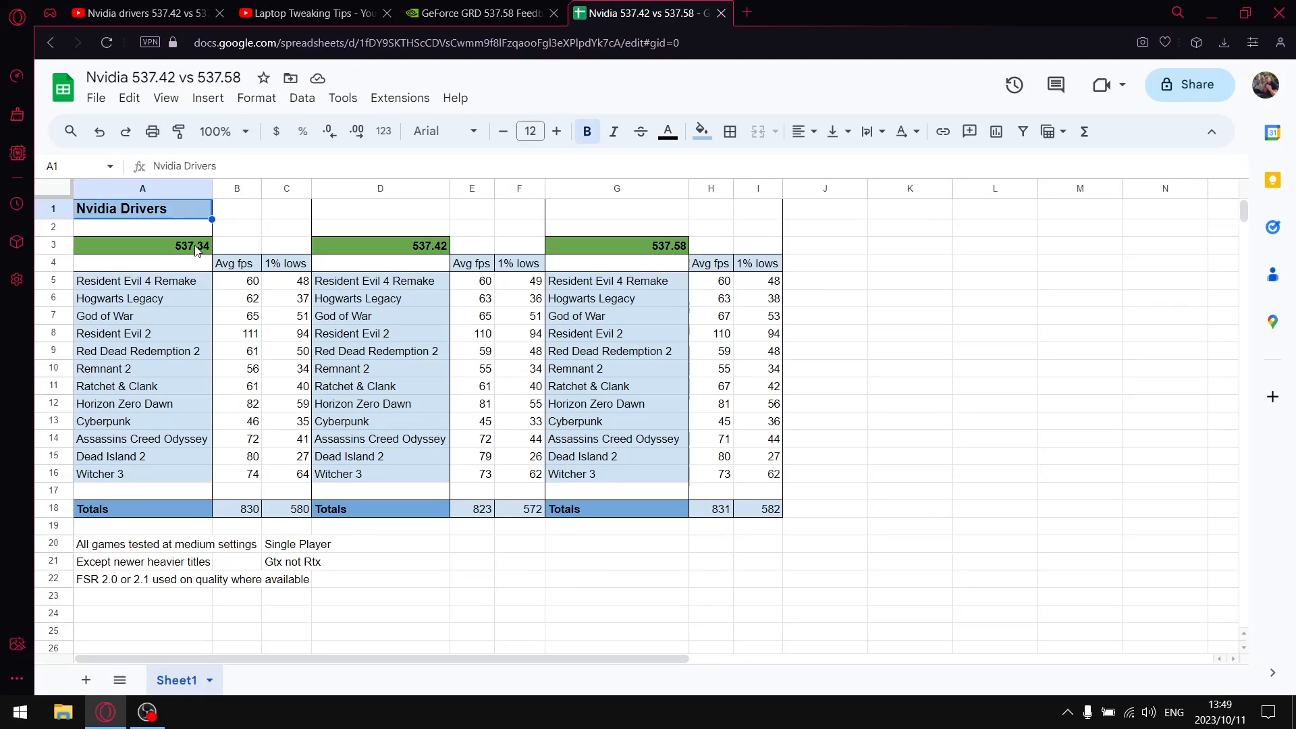
{"action": "left_click", "coordinate": [143, 246]}
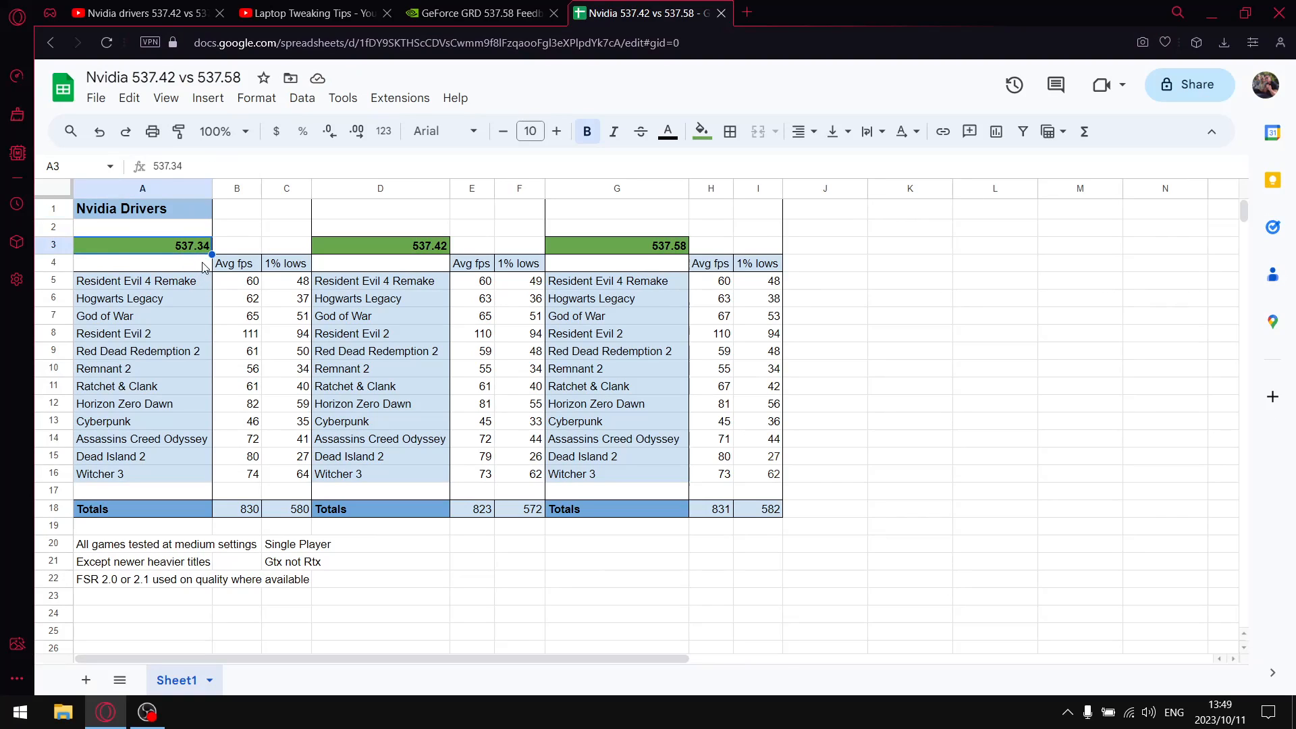
{"action": "left_click", "coordinate": [380, 245]}
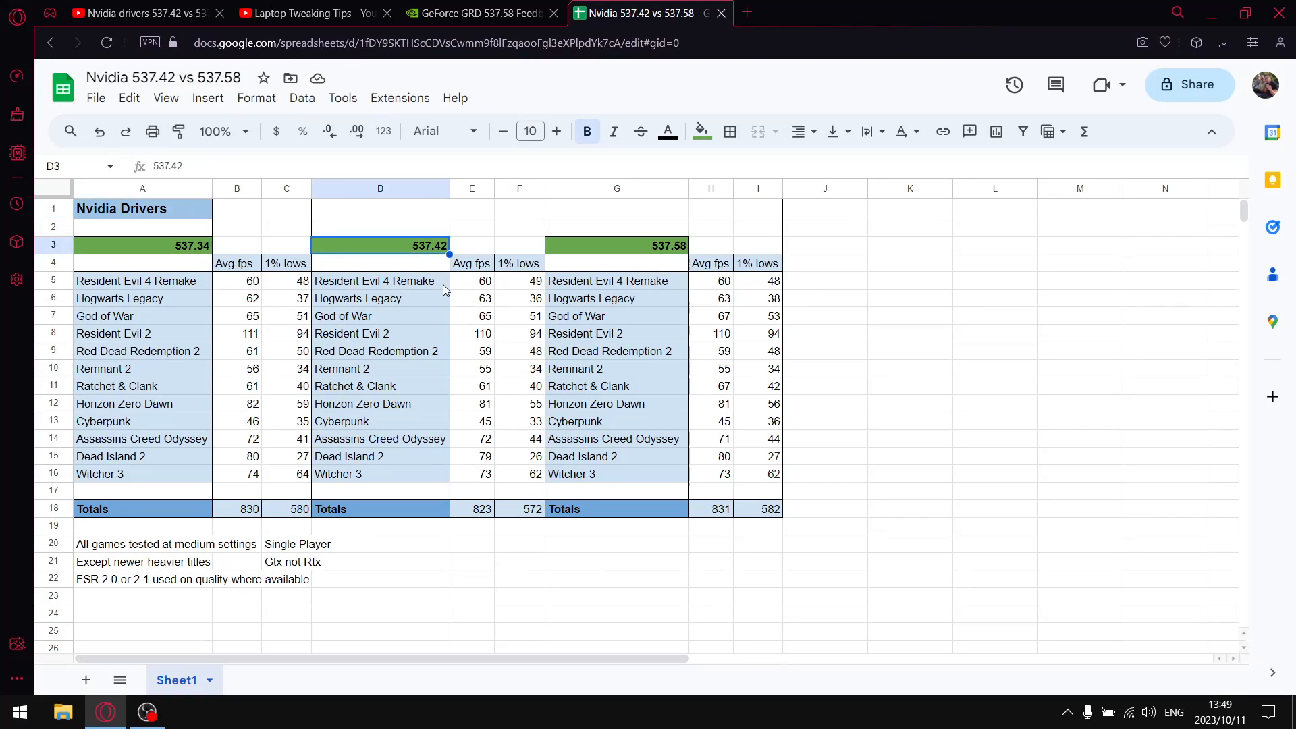
{"action": "mouse_move", "coordinate": [421, 250]}
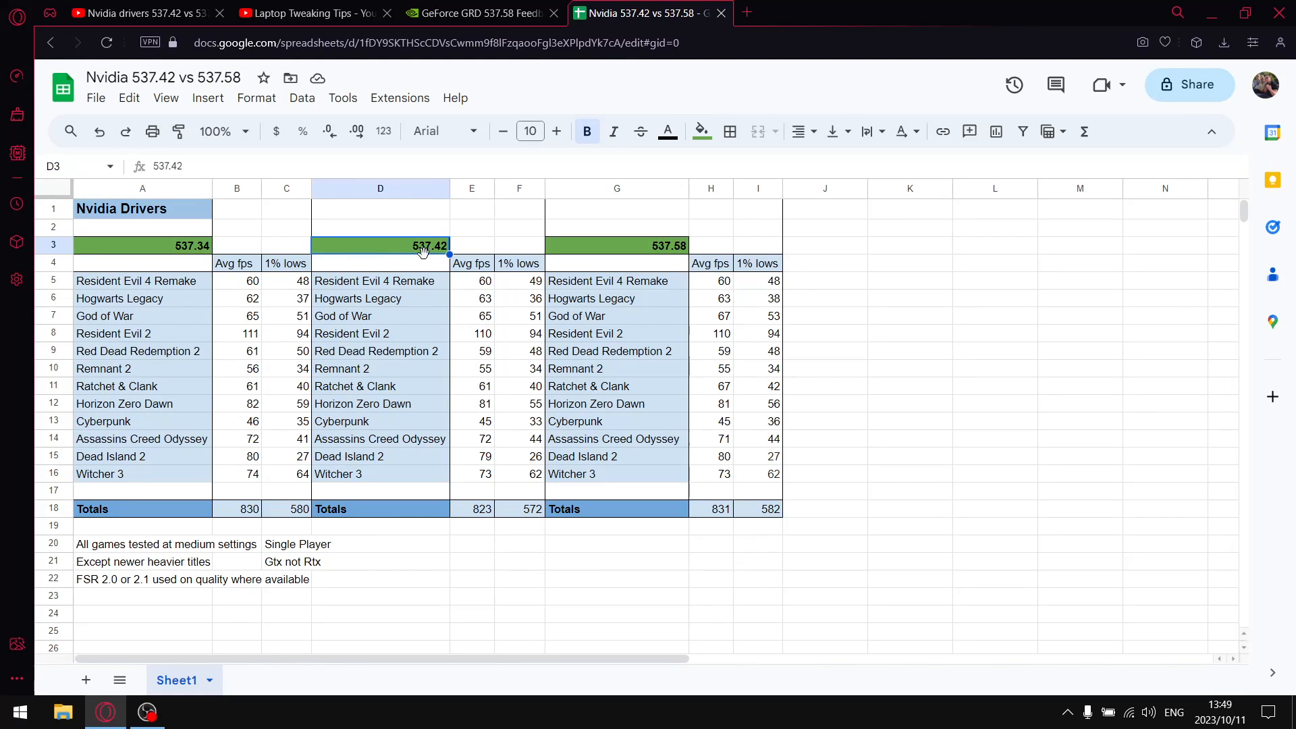
{"action": "mouse_move", "coordinate": [671, 257]}
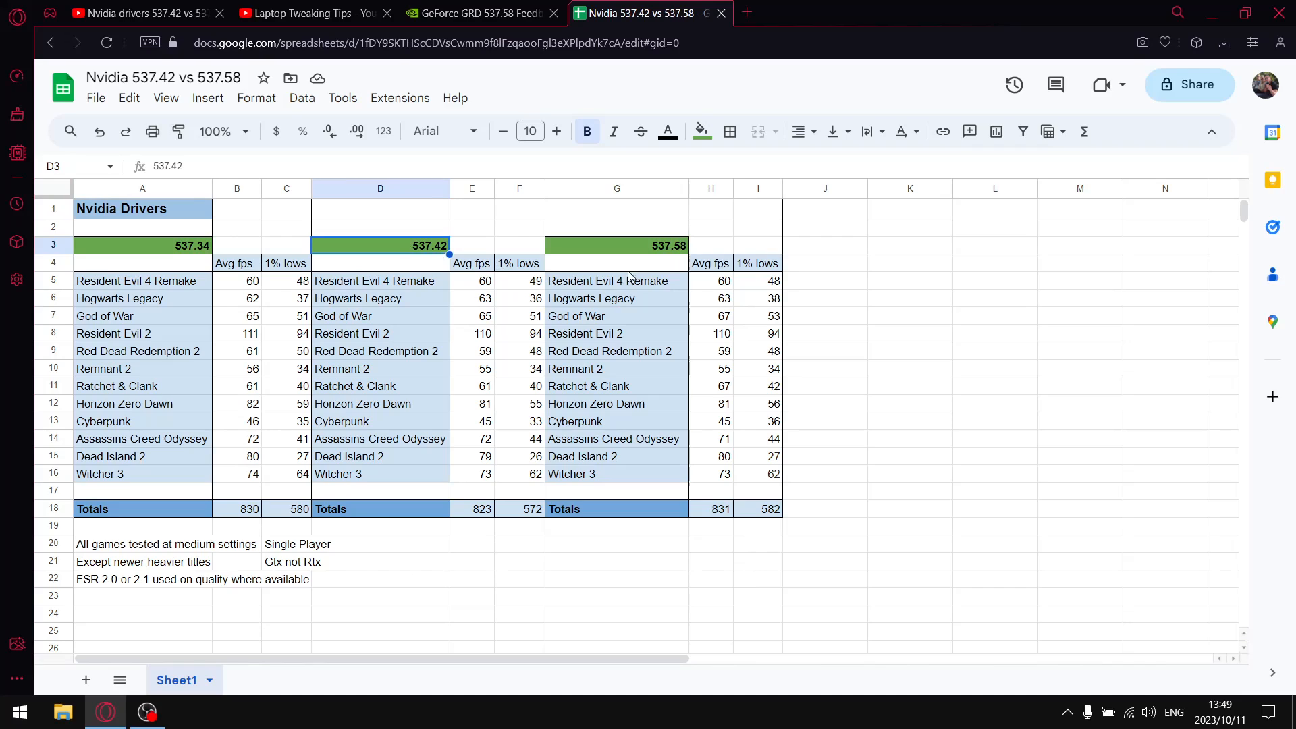
{"action": "left_click", "coordinate": [615, 246]}
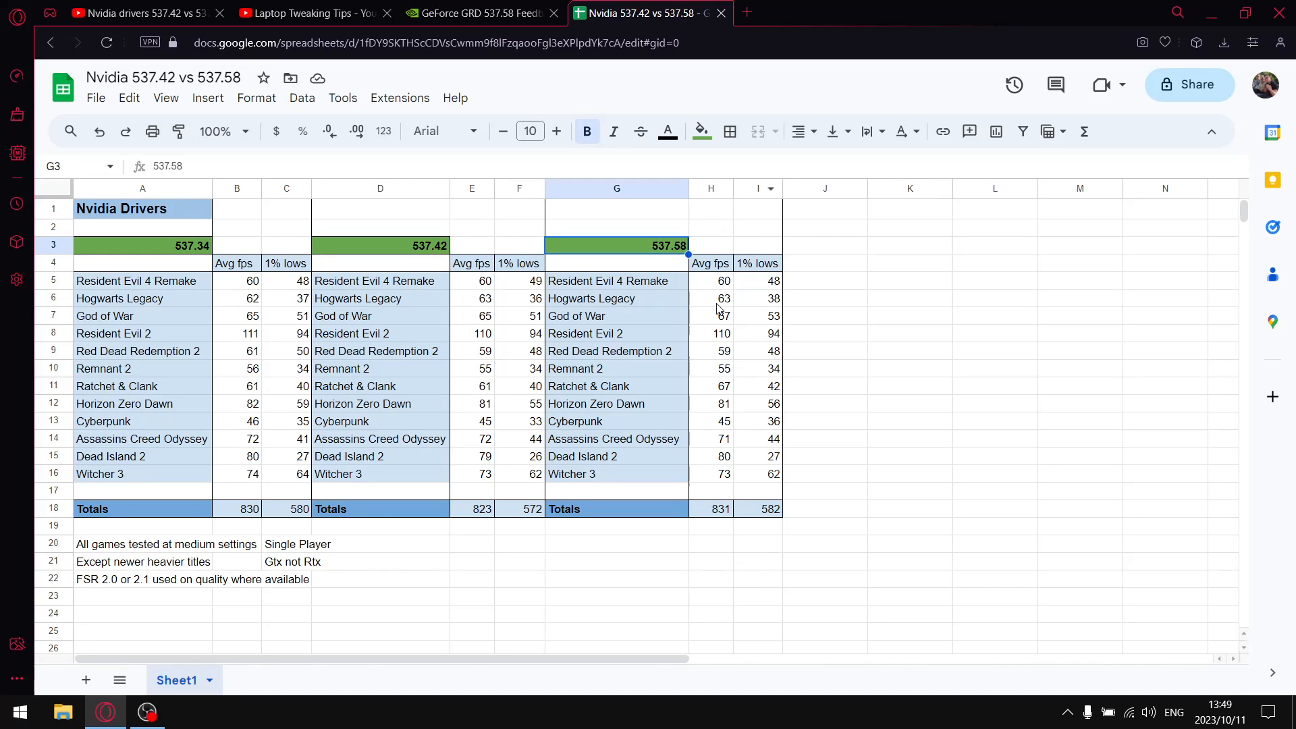
{"action": "mouse_move", "coordinate": [180, 283]}
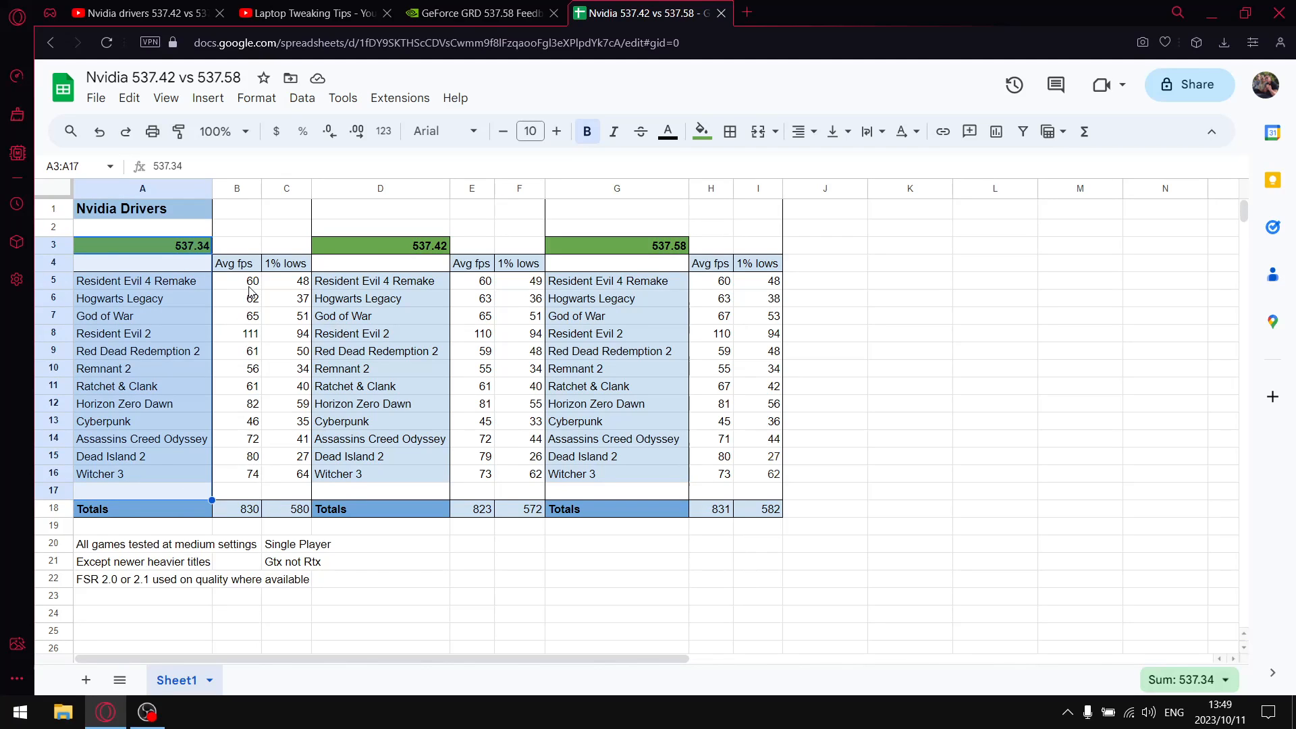
{"action": "left_click", "coordinate": [237, 281]}
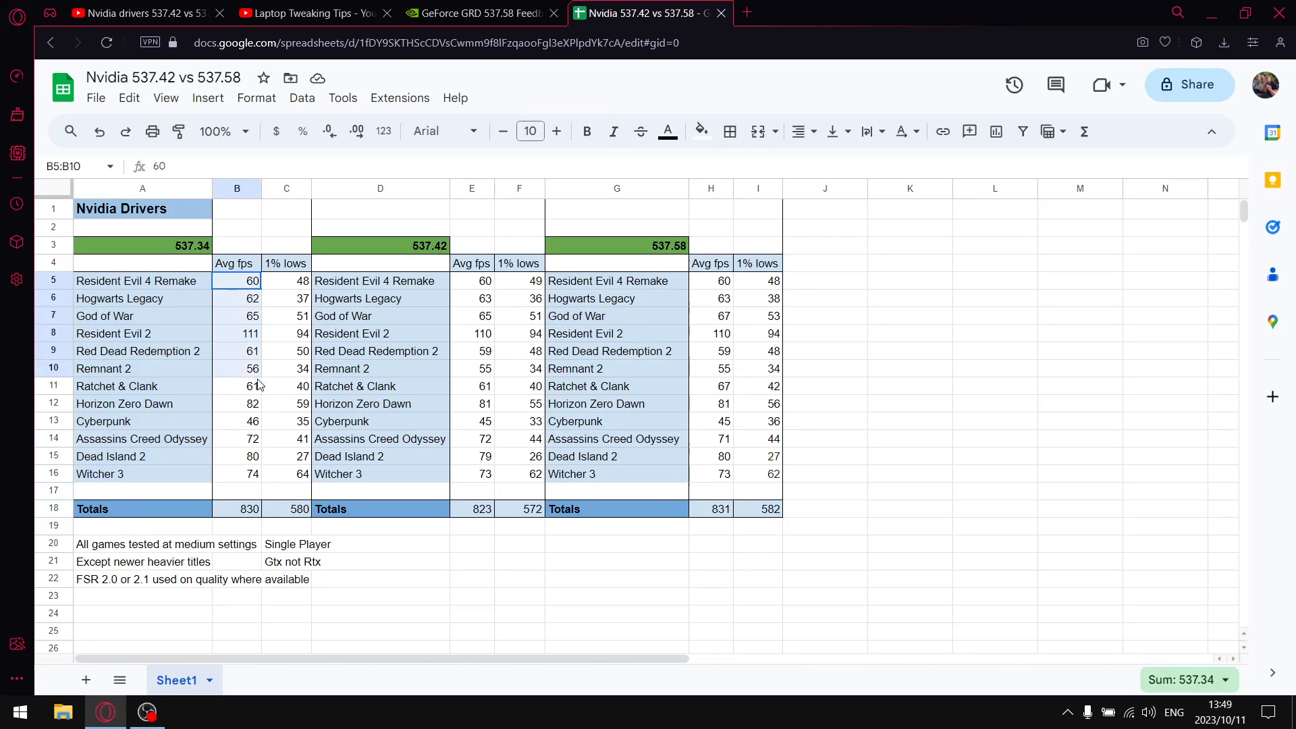
{"action": "left_click_drag", "start_coordinate": [237, 280], "coordinate": [237, 474]}
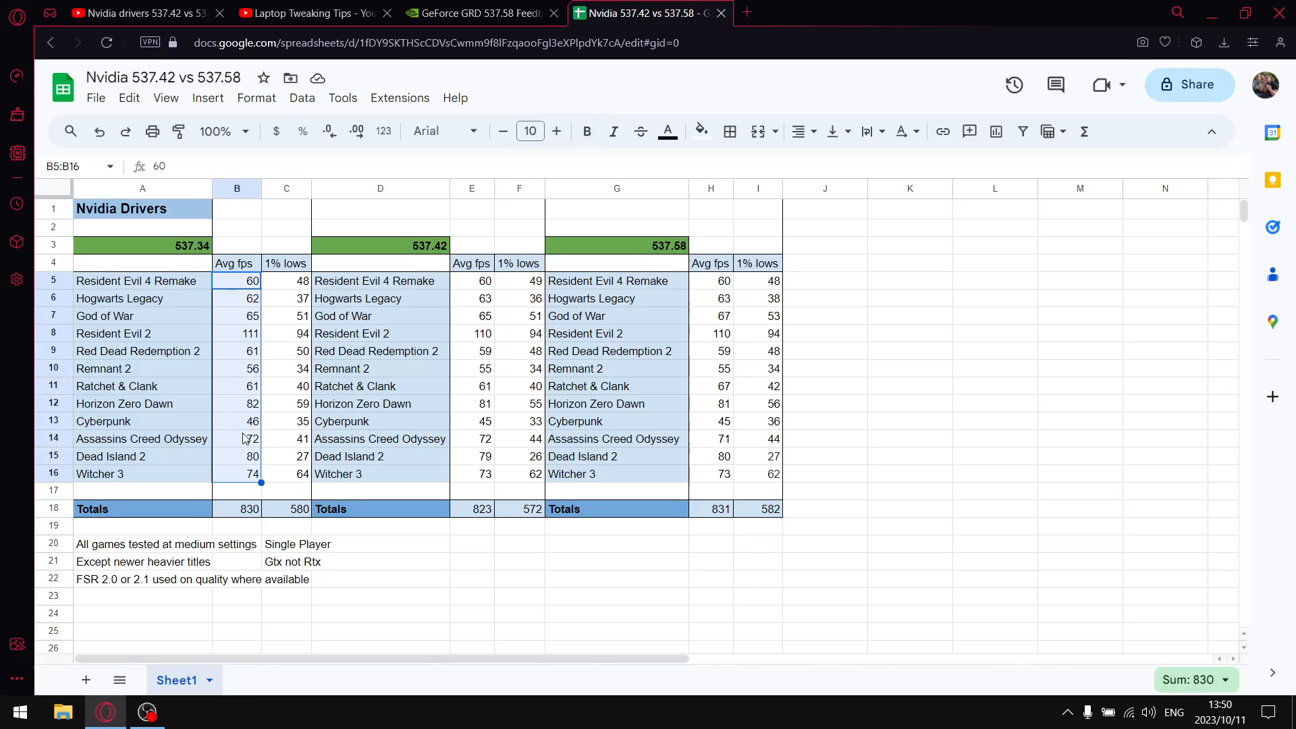
{"action": "left_click", "coordinate": [236, 508]}
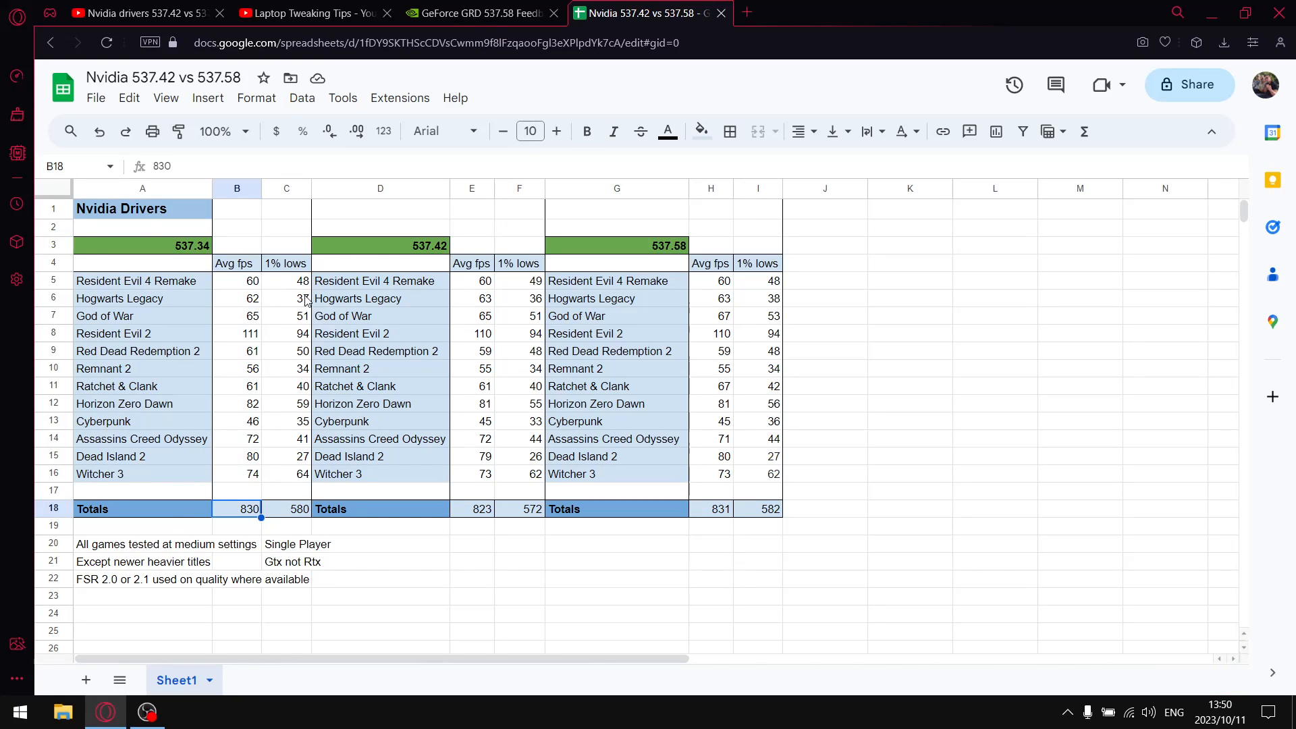
{"action": "left_click_drag", "start_coordinate": [286, 280], "coordinate": [286, 455]}
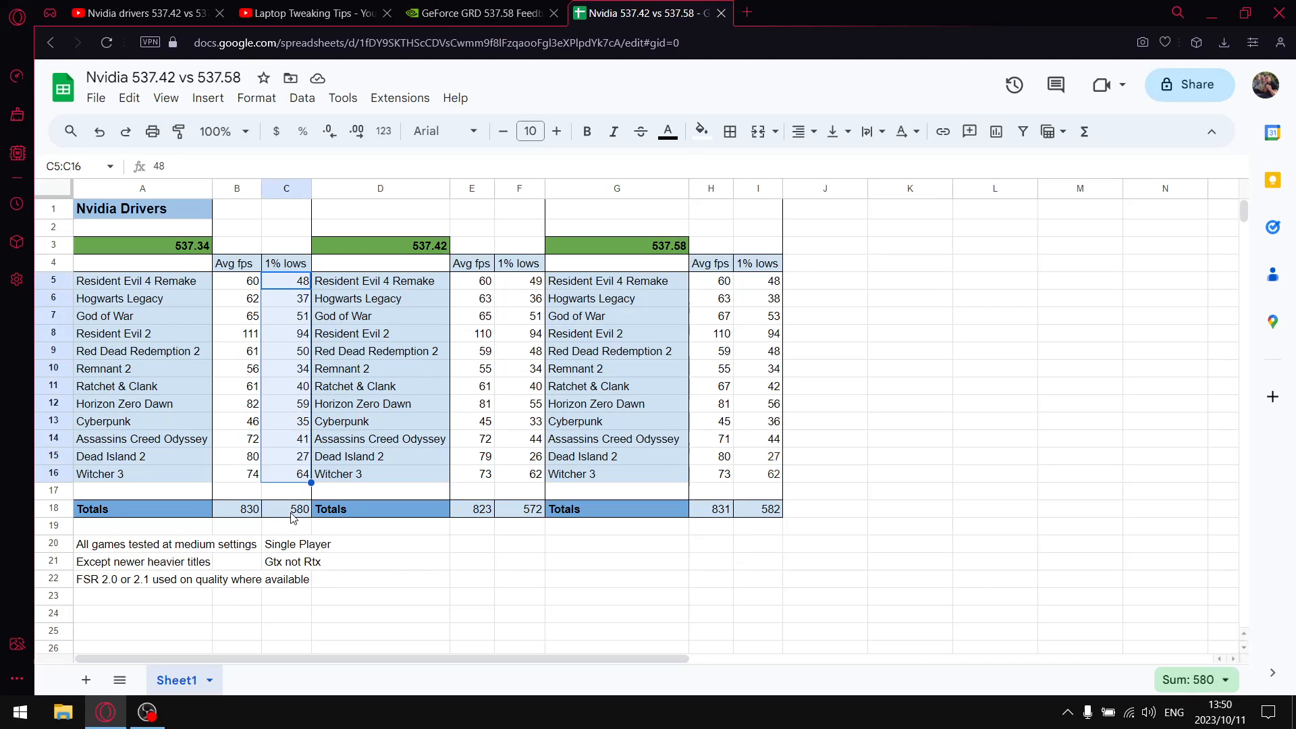
{"action": "left_click", "coordinate": [286, 508]}
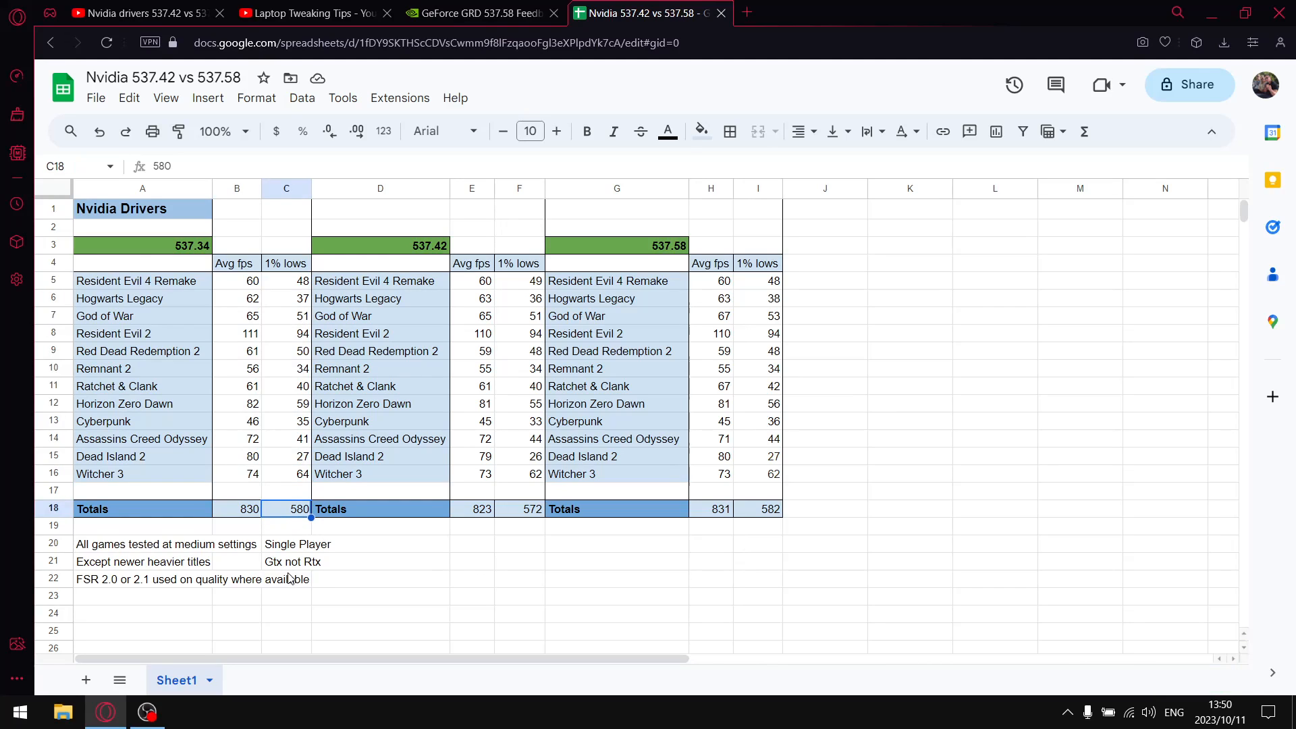
{"action": "mouse_move", "coordinate": [262, 600]}
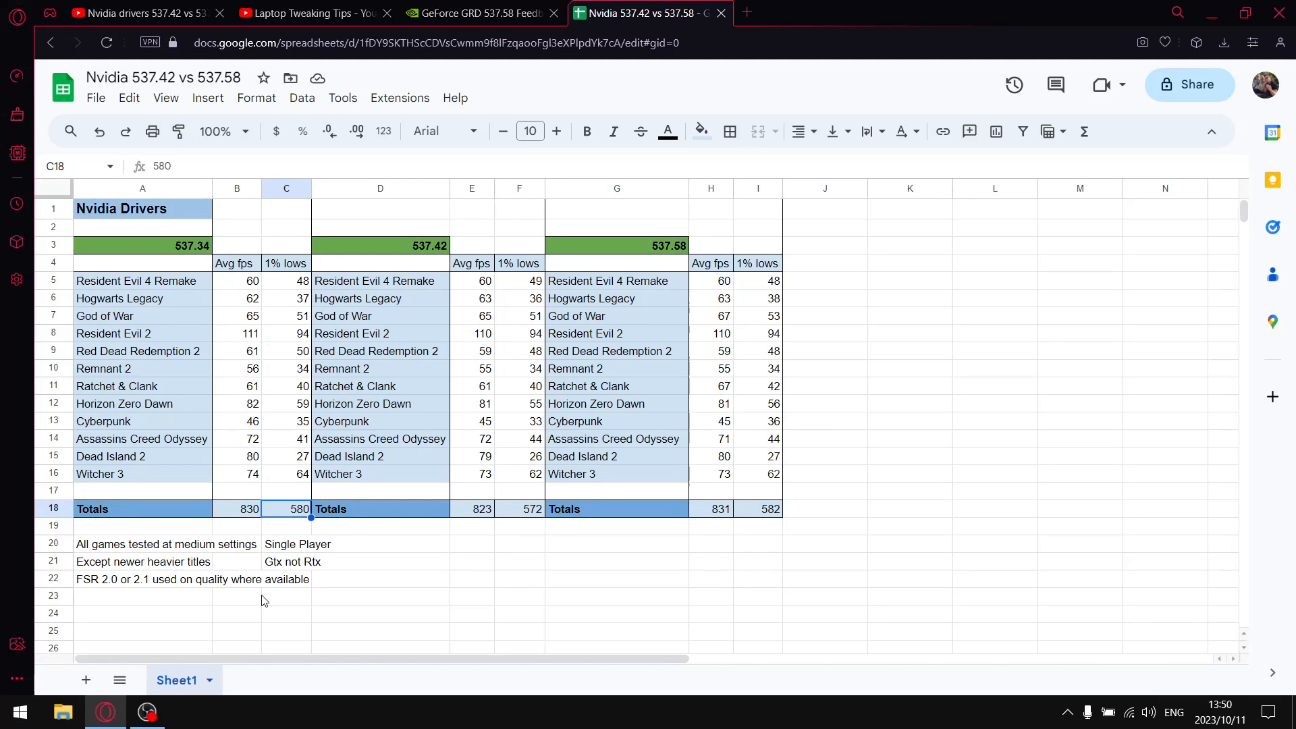
{"action": "mouse_move", "coordinate": [435, 380]}
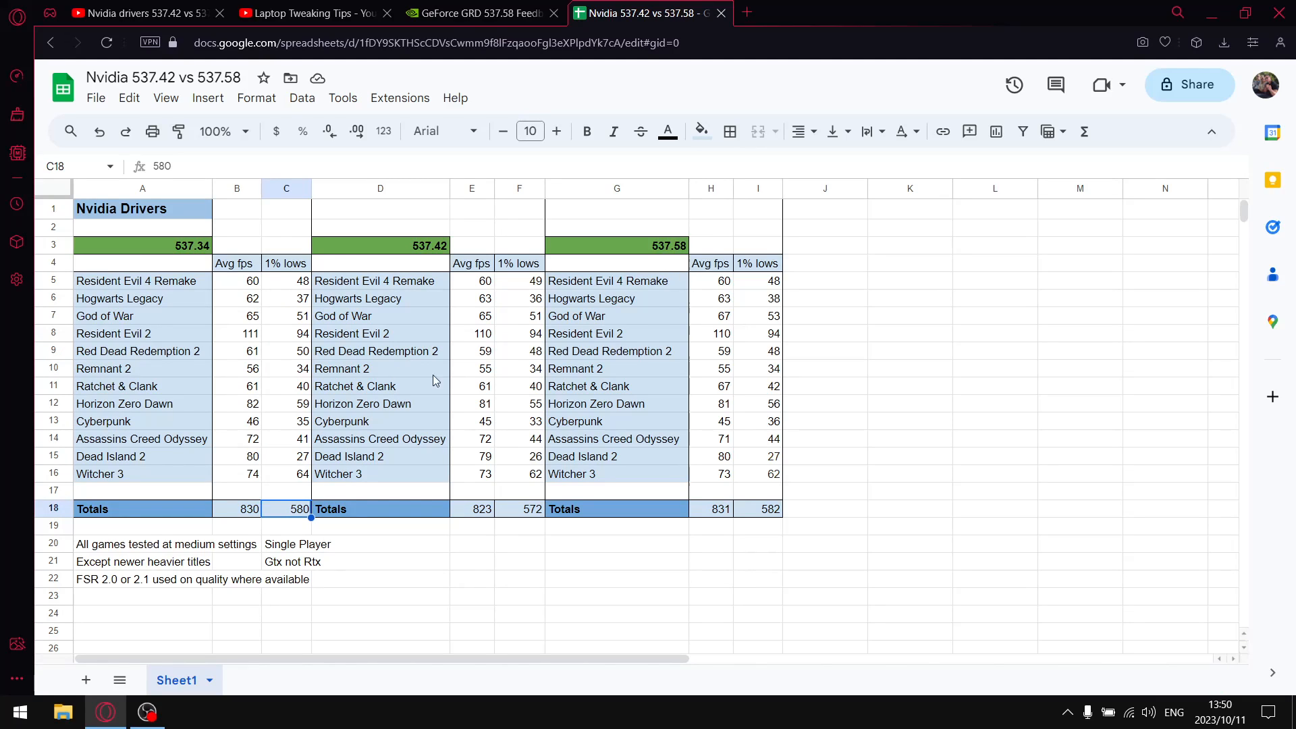
{"action": "mouse_move", "coordinate": [482, 280]}
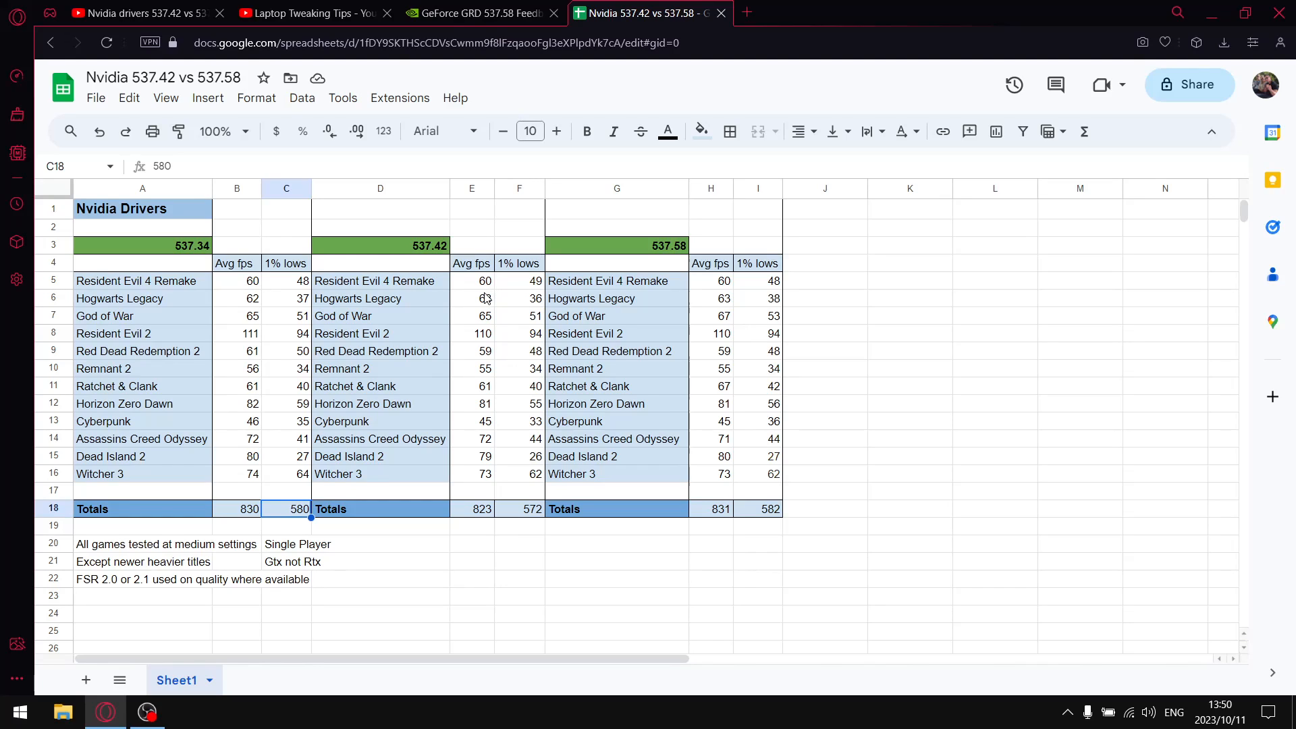
{"action": "mouse_move", "coordinate": [508, 305]}
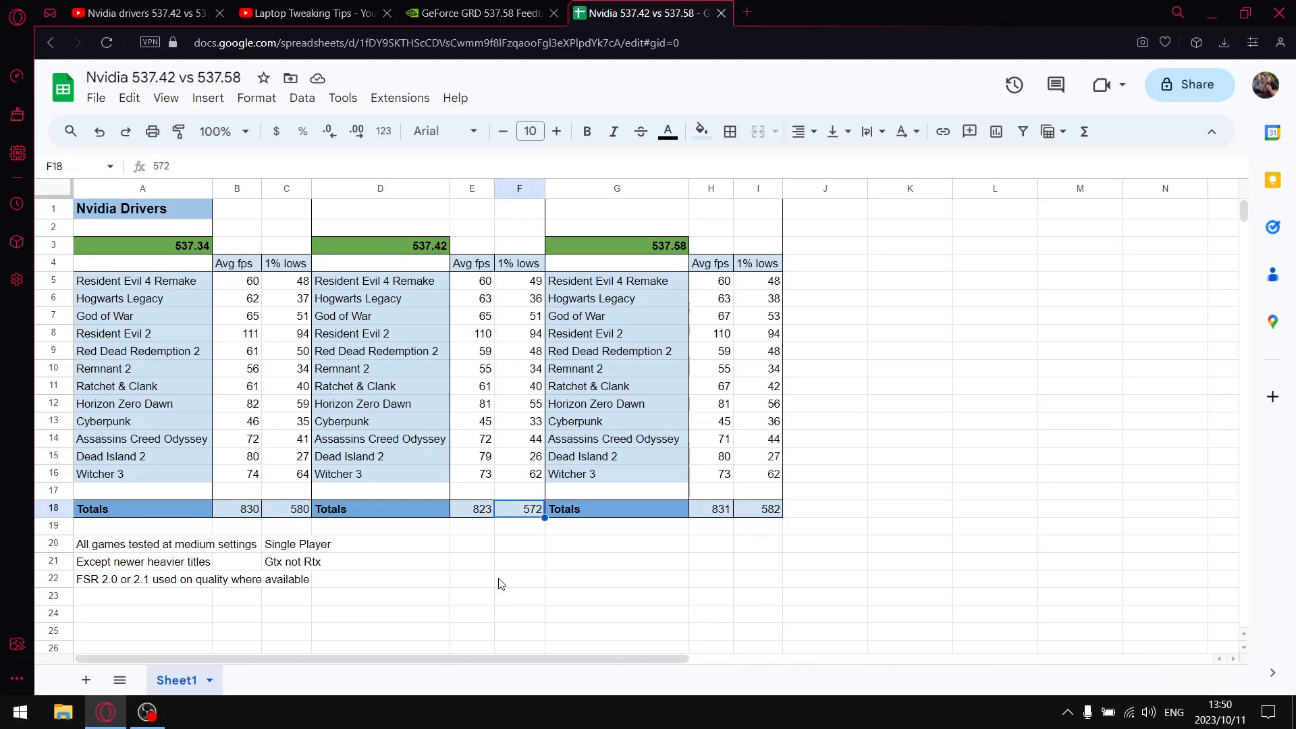
{"action": "mouse_move", "coordinate": [498, 443]}
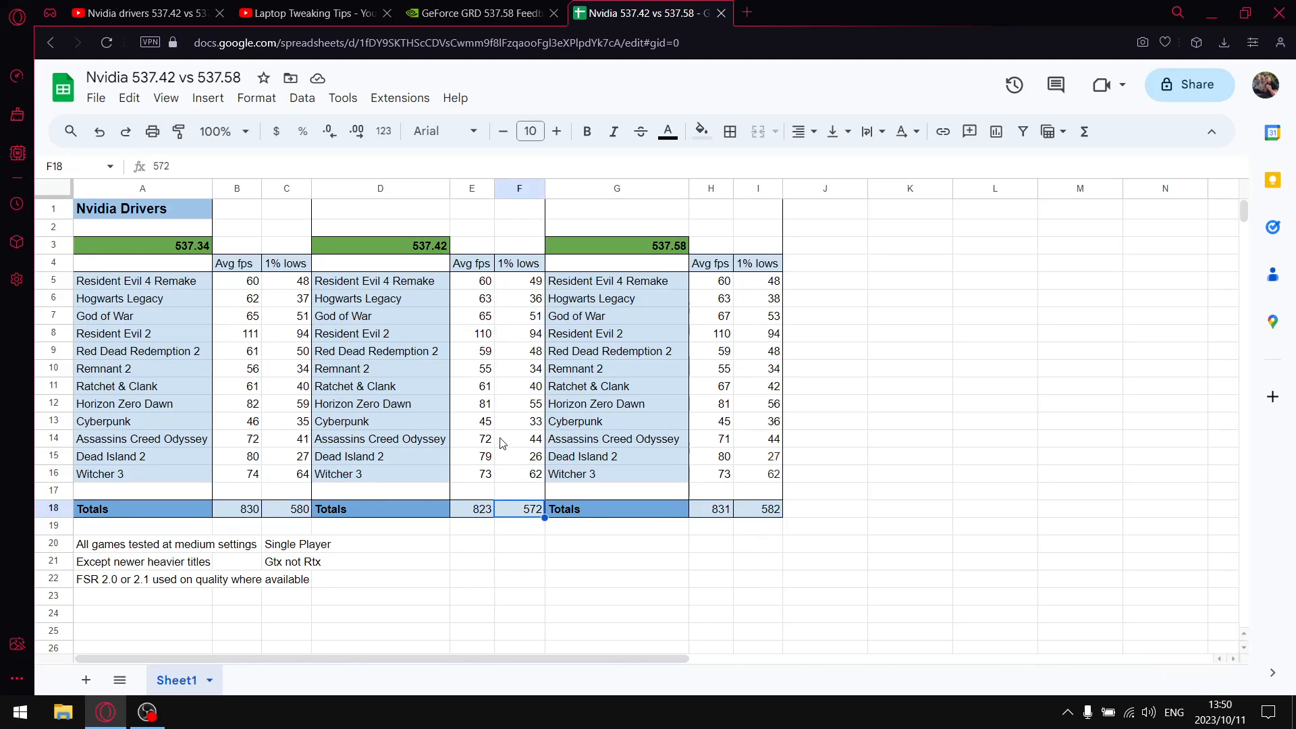
{"action": "left_click", "coordinate": [471, 508]}
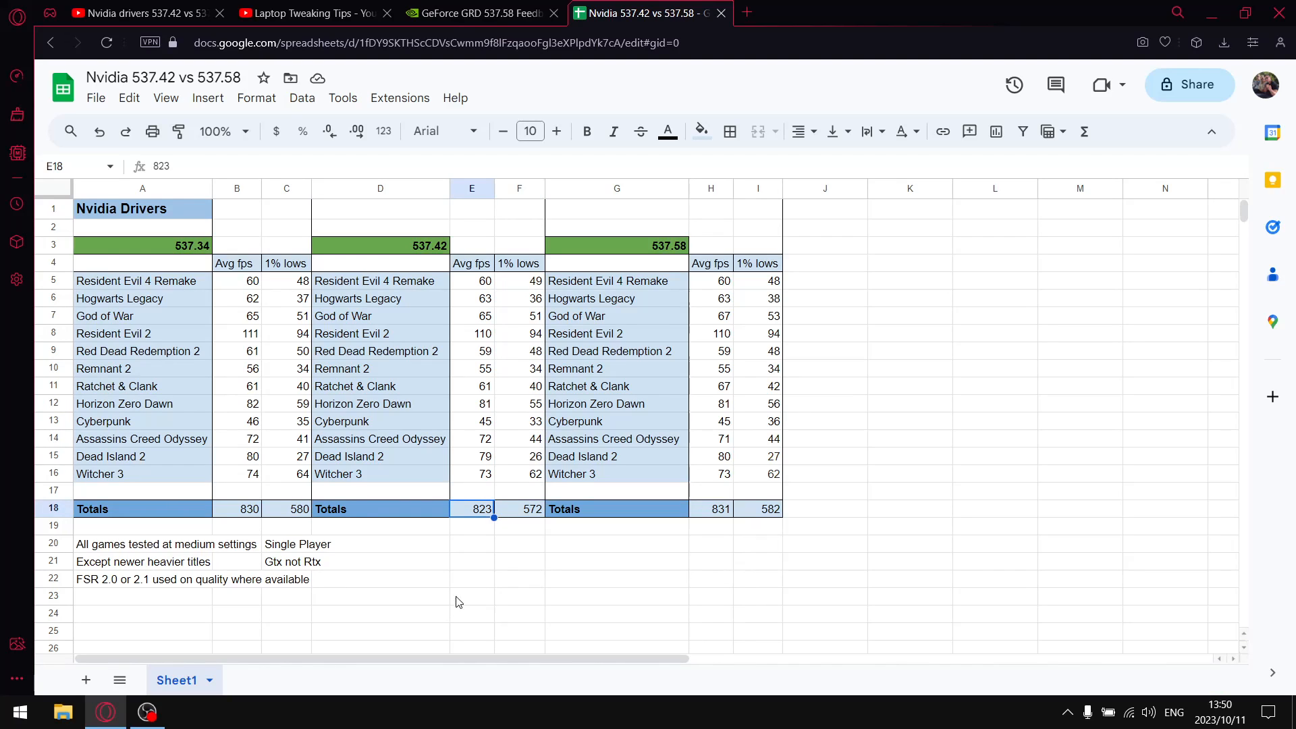
{"action": "left_click", "coordinate": [519, 509]}
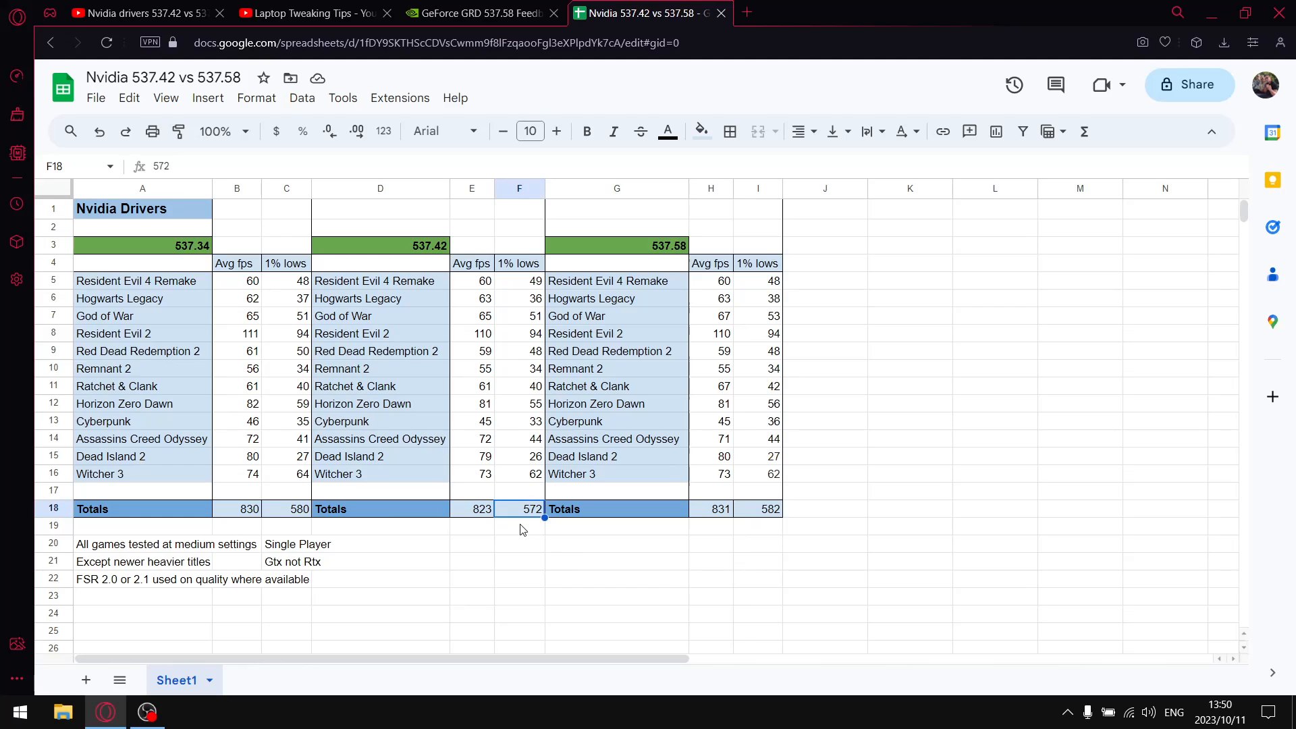
{"action": "mouse_move", "coordinate": [796, 202]}
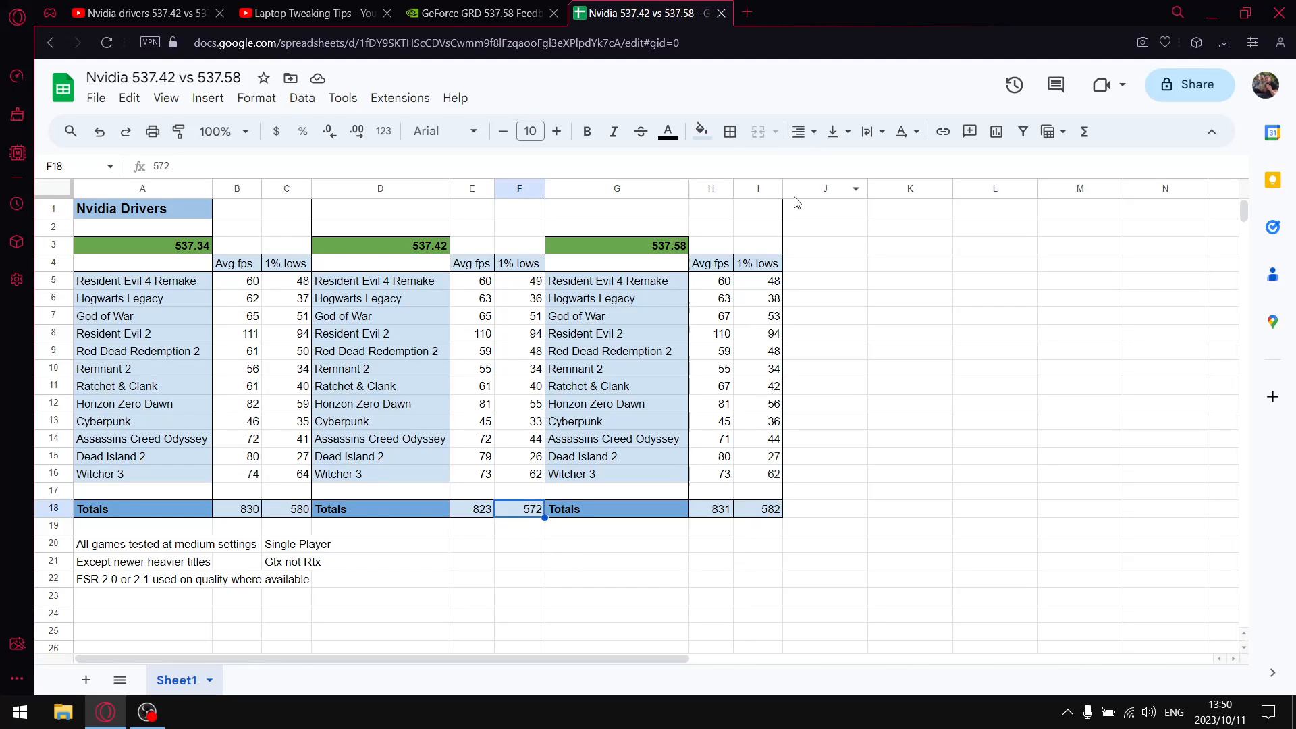
{"action": "left_click", "coordinate": [758, 244]}
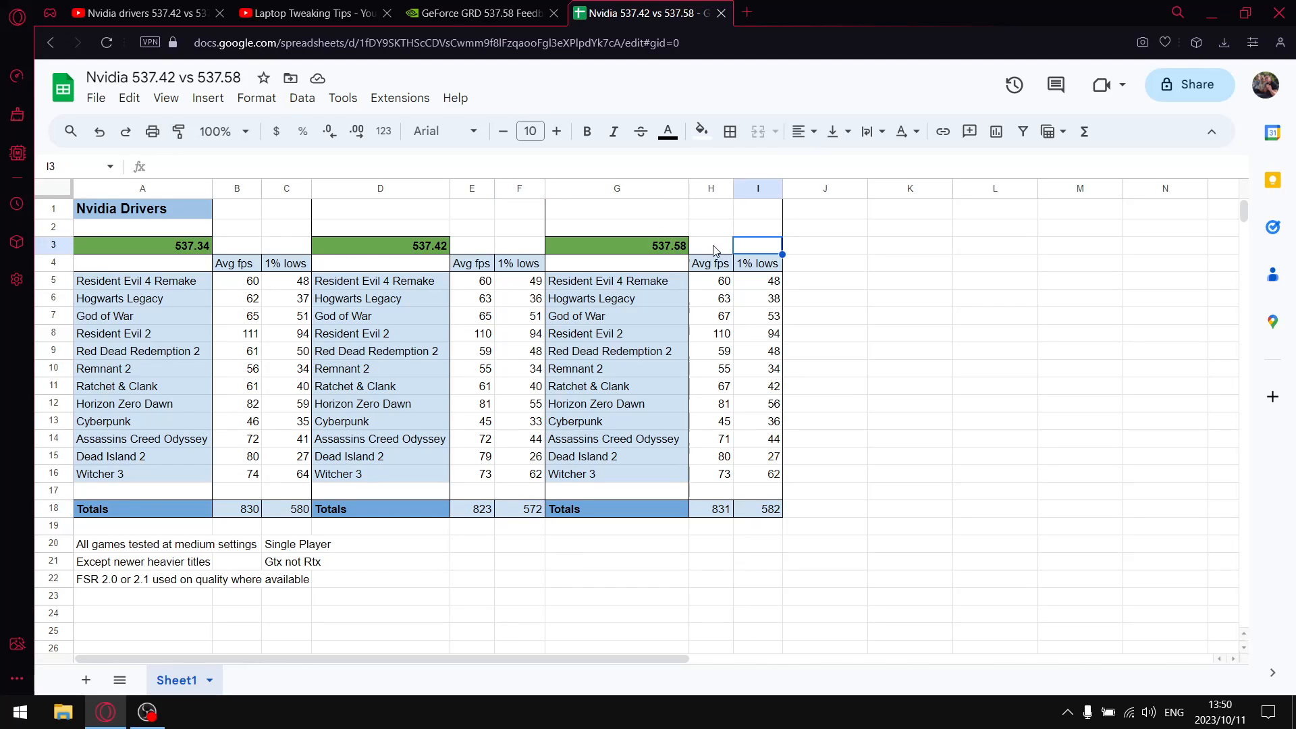
{"action": "mouse_move", "coordinate": [722, 290]}
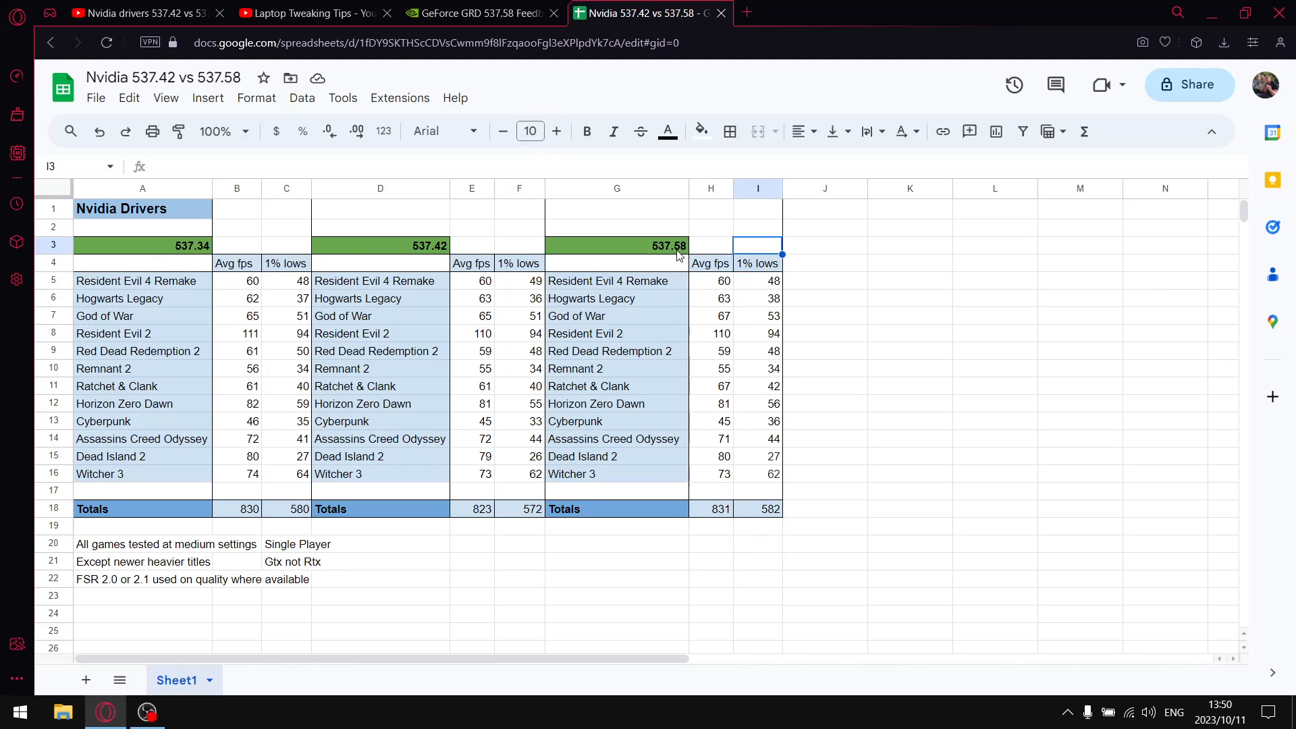
{"action": "mouse_move", "coordinate": [484, 14]}
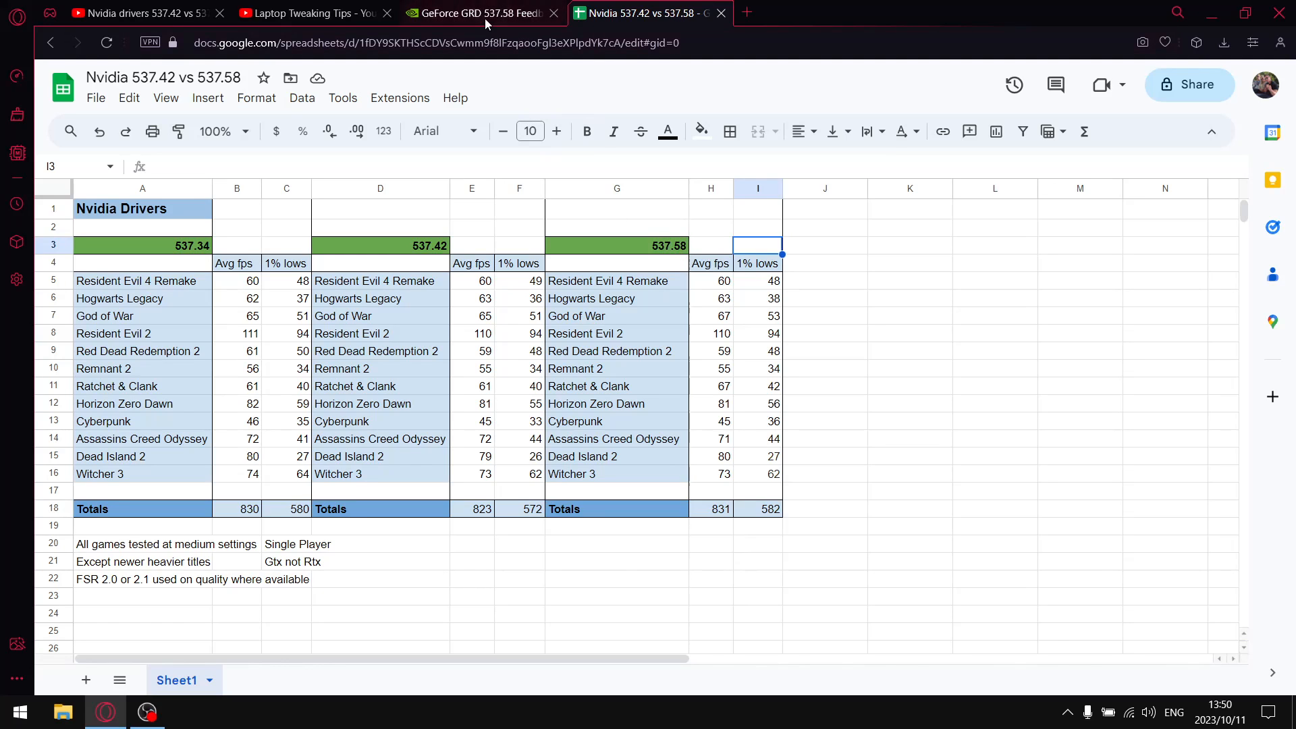
{"action": "left_click", "coordinate": [476, 12]}
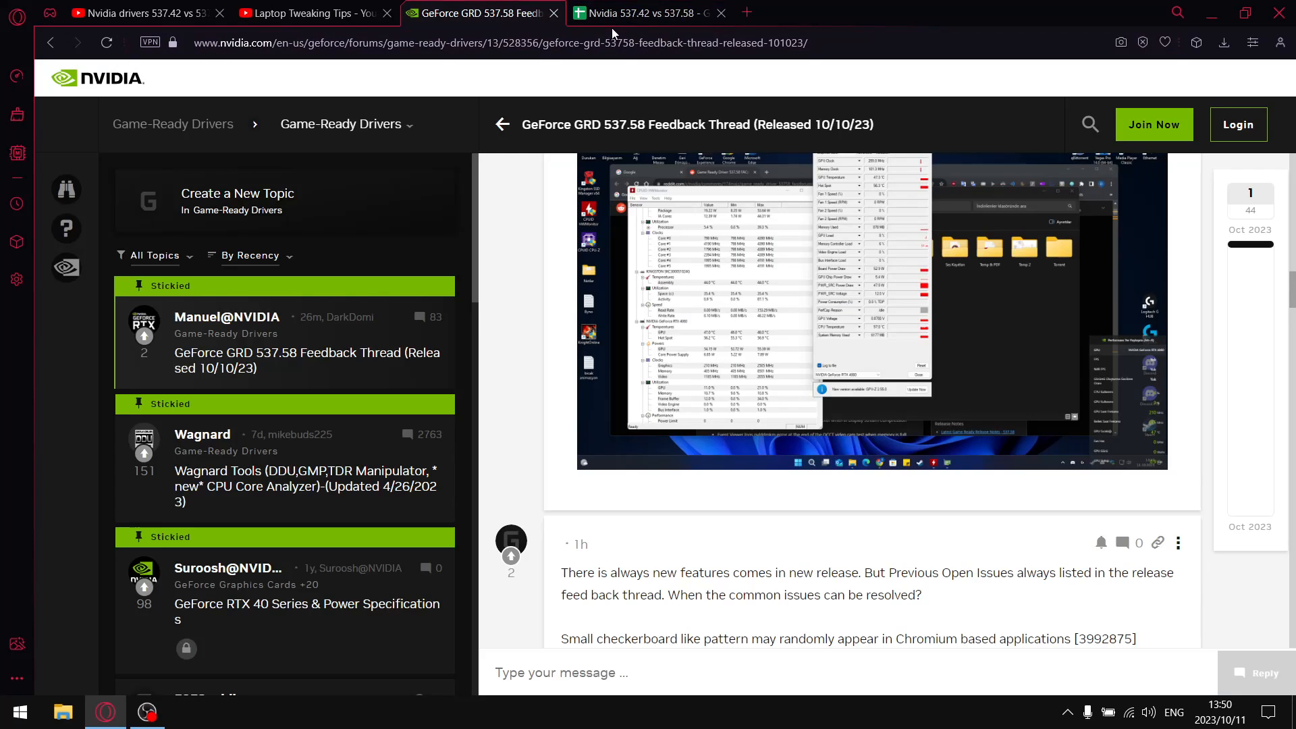
{"action": "left_click", "coordinate": [644, 13]}
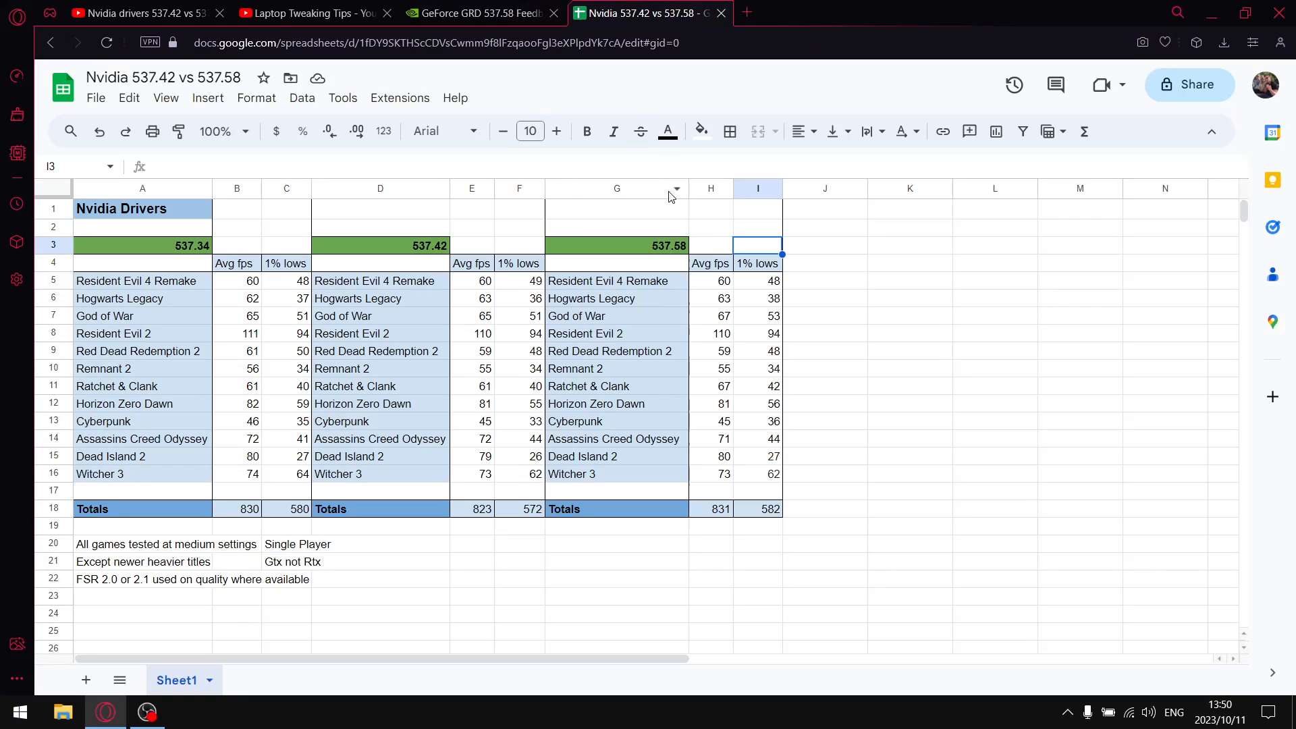
{"action": "mouse_move", "coordinate": [775, 283]}
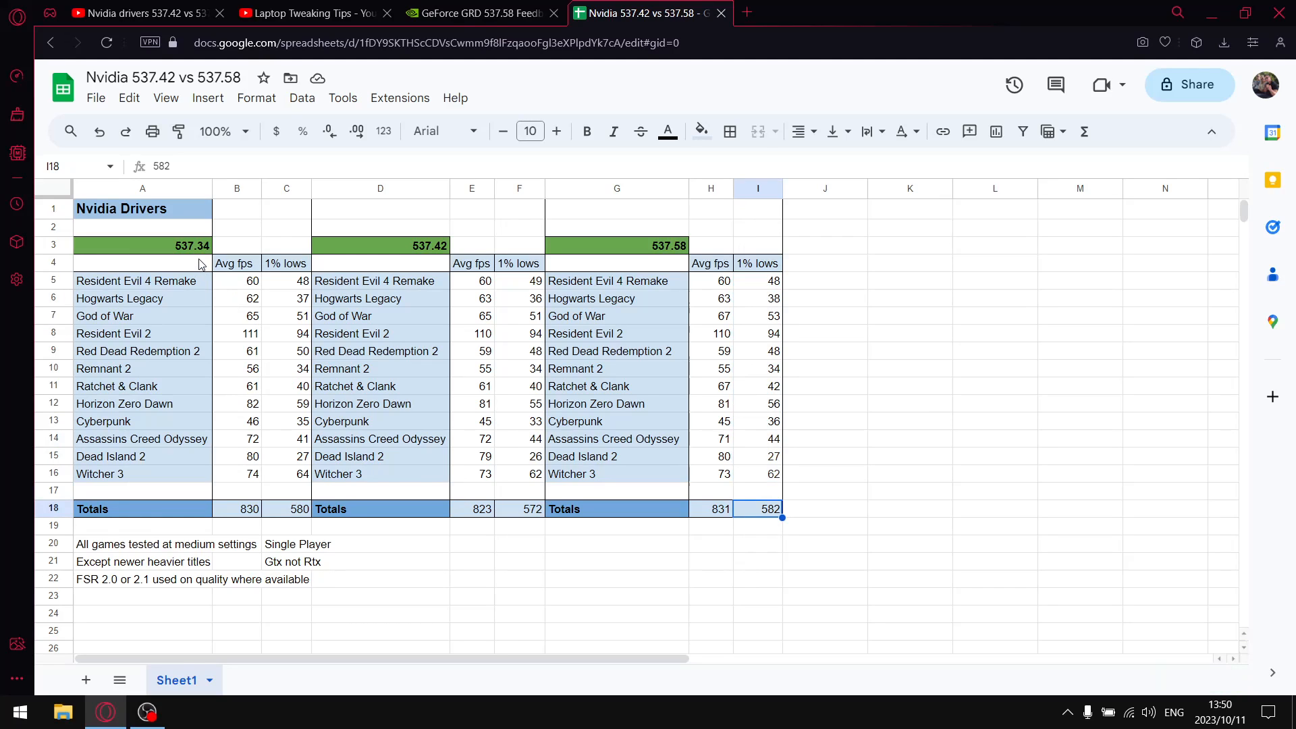
{"action": "mouse_move", "coordinate": [246, 276]}
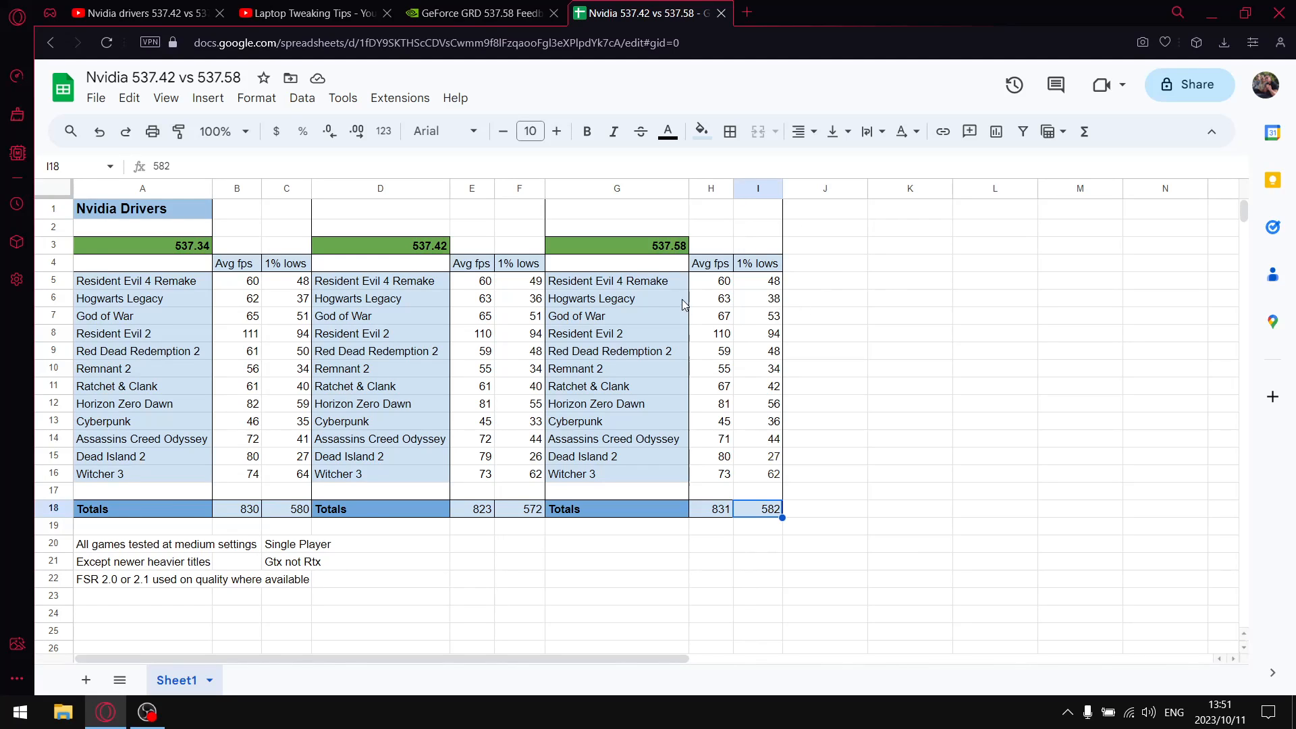
{"action": "mouse_move", "coordinate": [736, 294]}
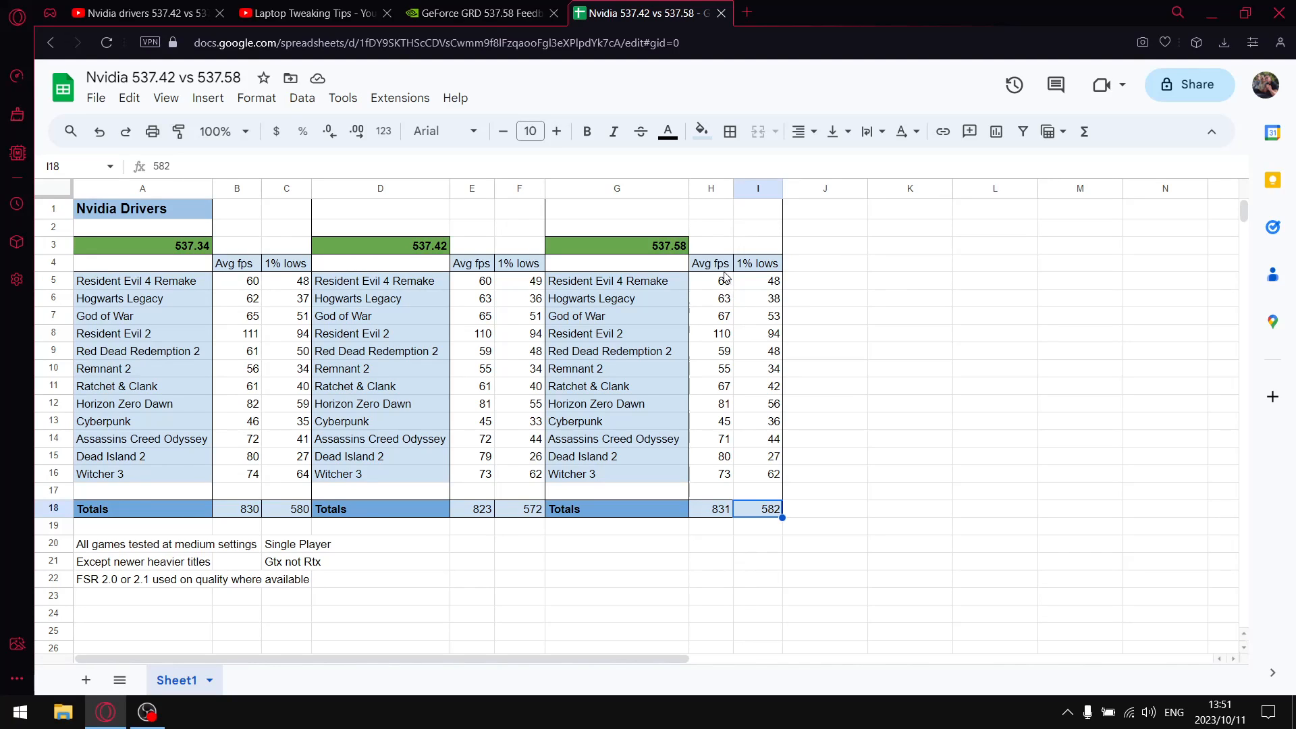
{"action": "mouse_move", "coordinate": [672, 261]}
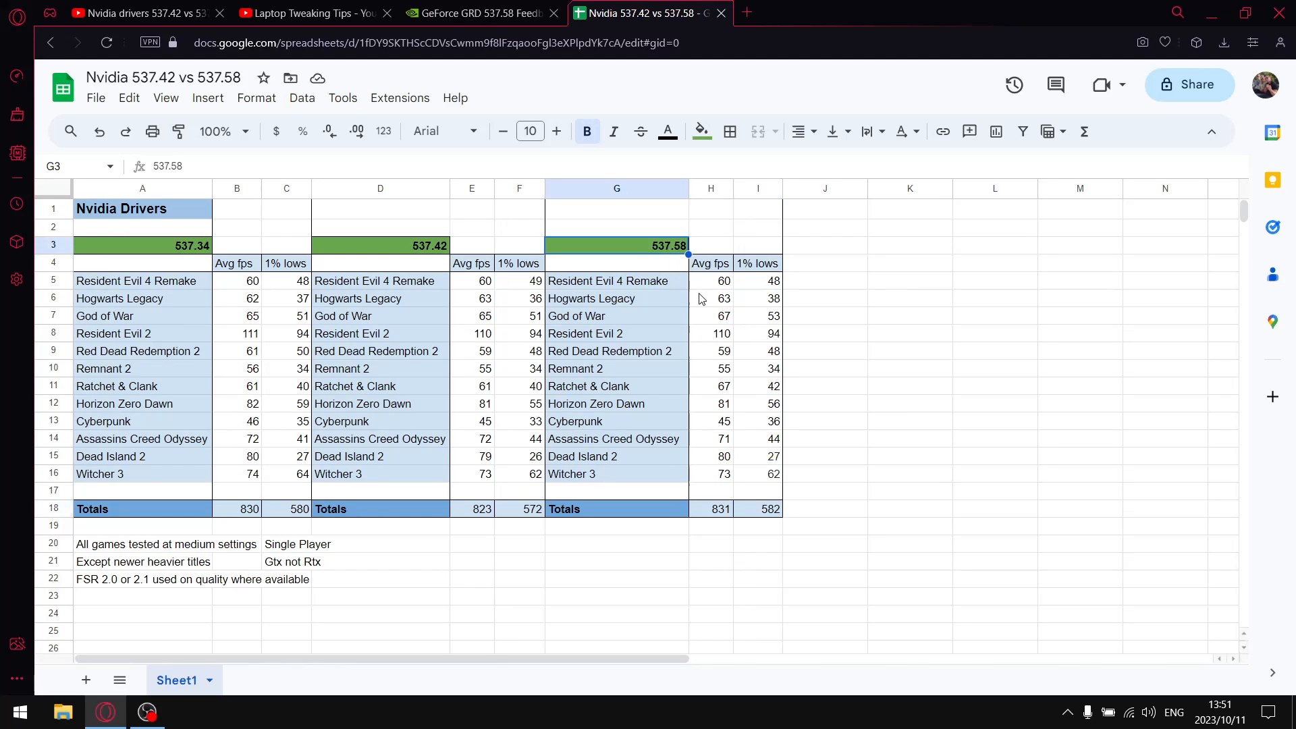
{"action": "mouse_move", "coordinate": [721, 312]}
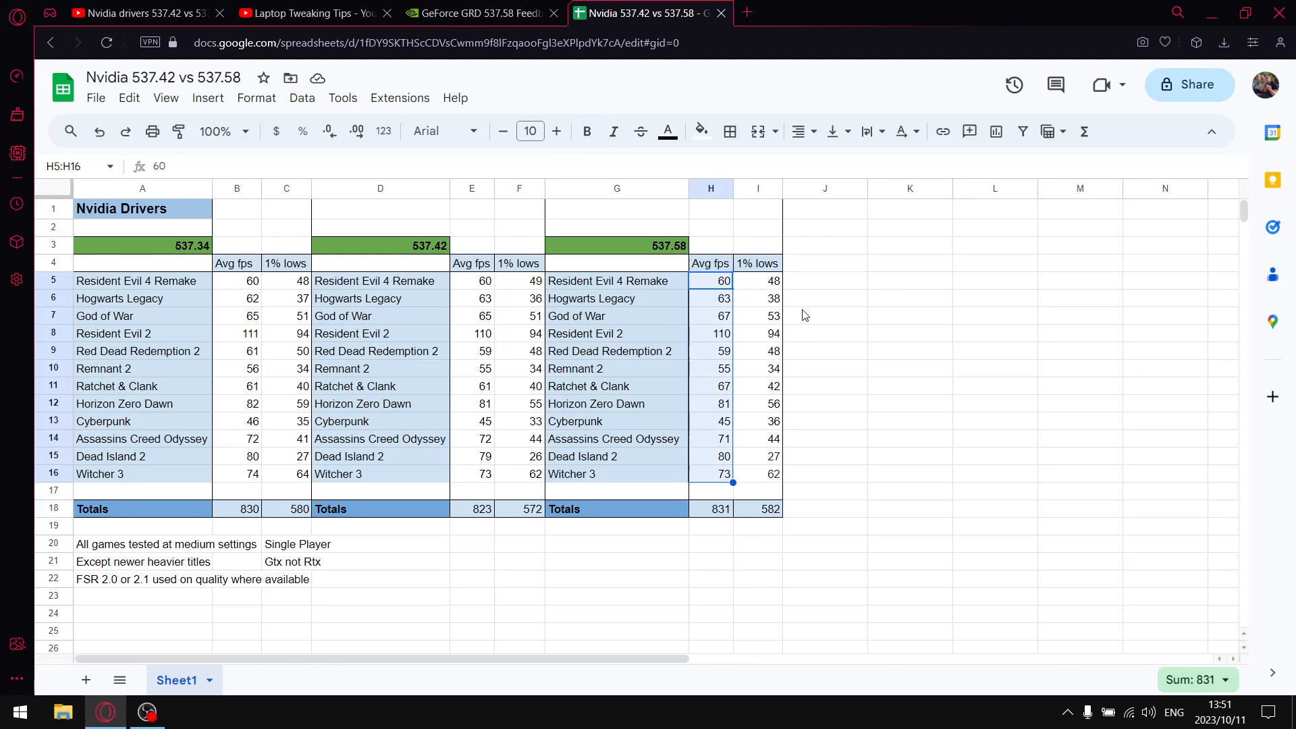
{"action": "left_click", "coordinate": [757, 280]}
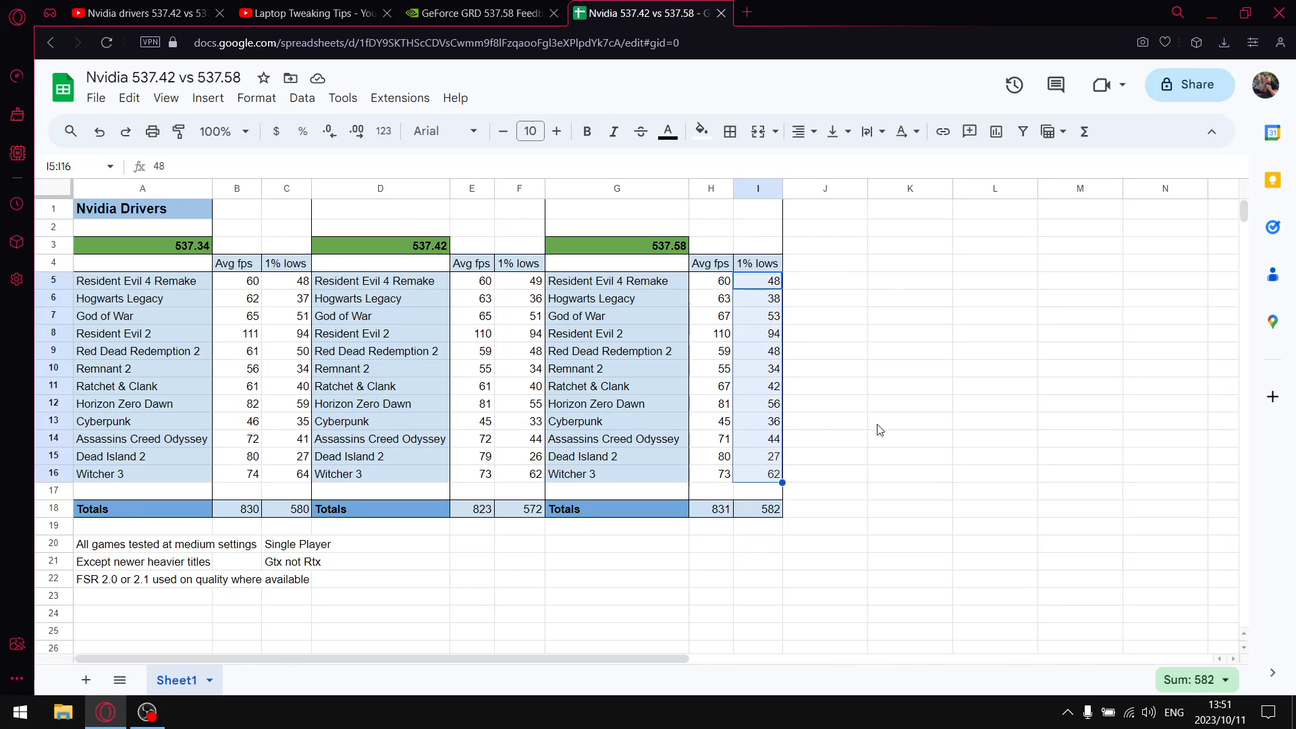
{"action": "mouse_move", "coordinate": [868, 438]}
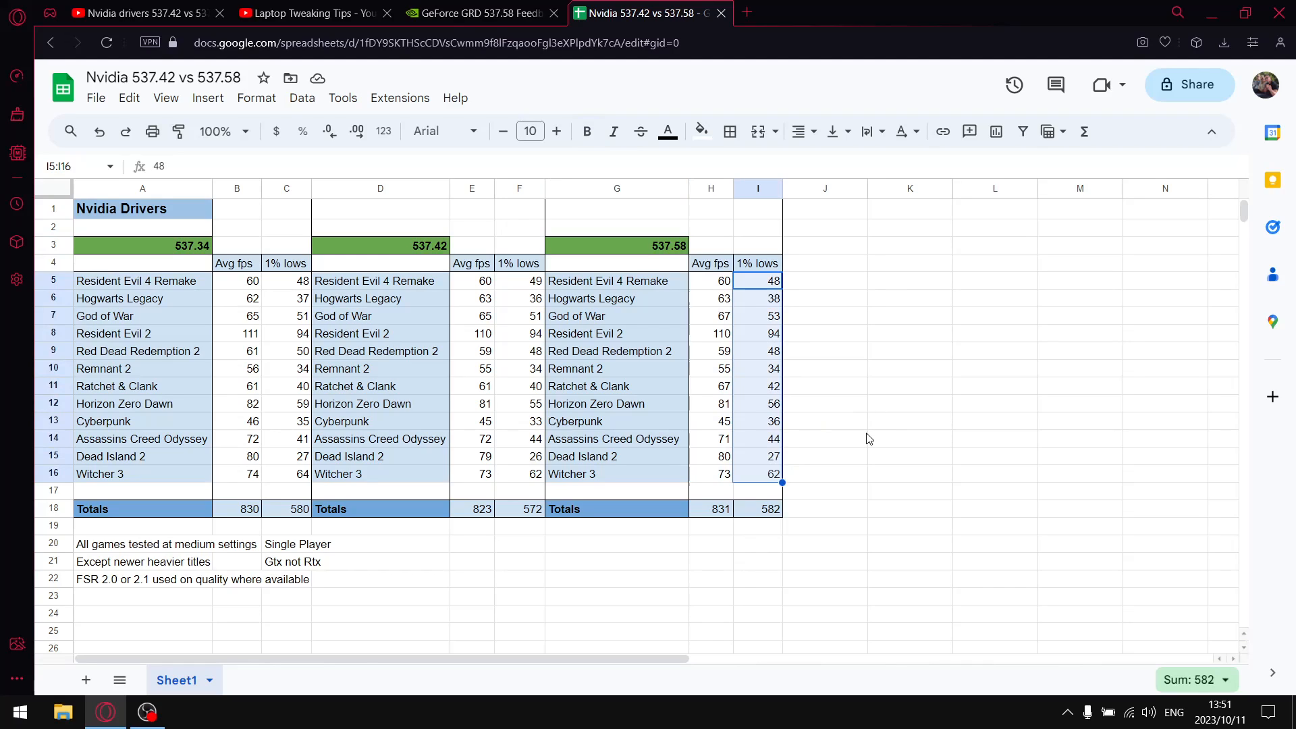